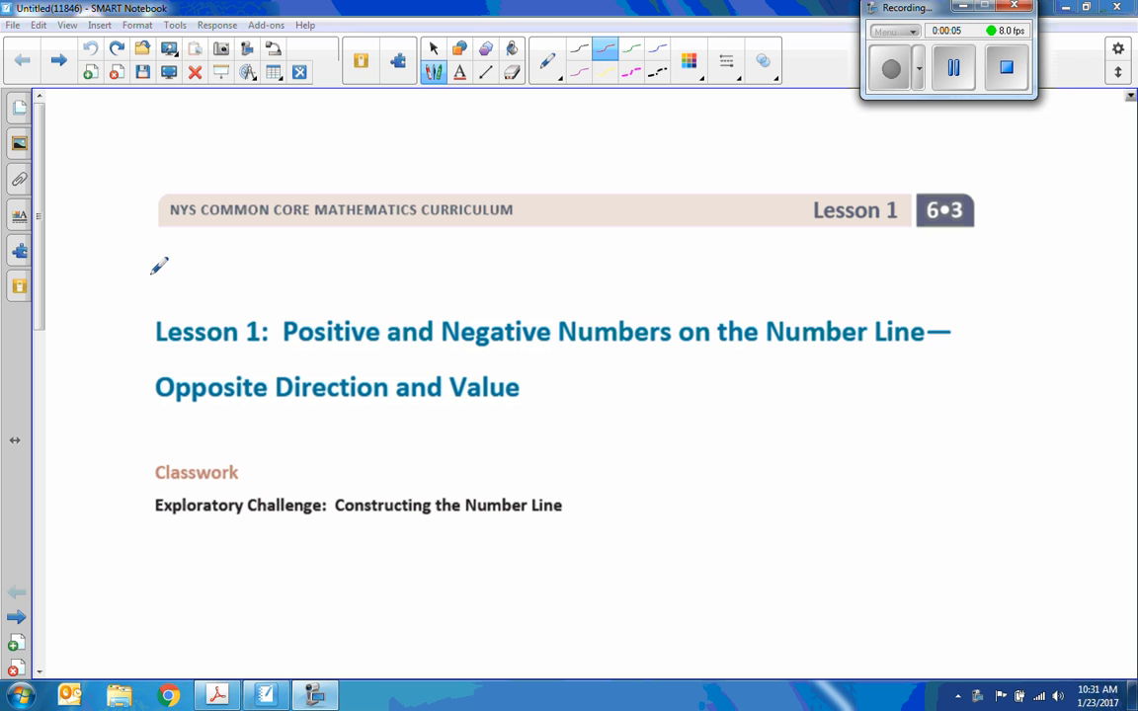
{"action": "mouse_move", "coordinate": [607, 372]}
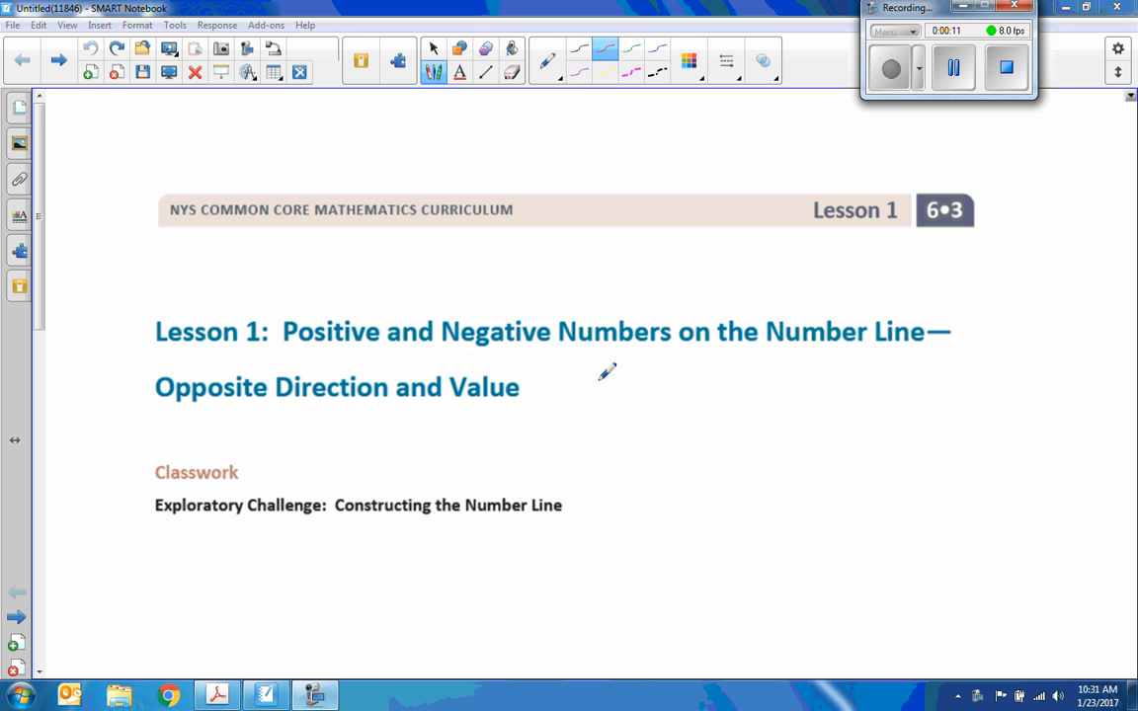
{"action": "mouse_move", "coordinate": [385, 275]}
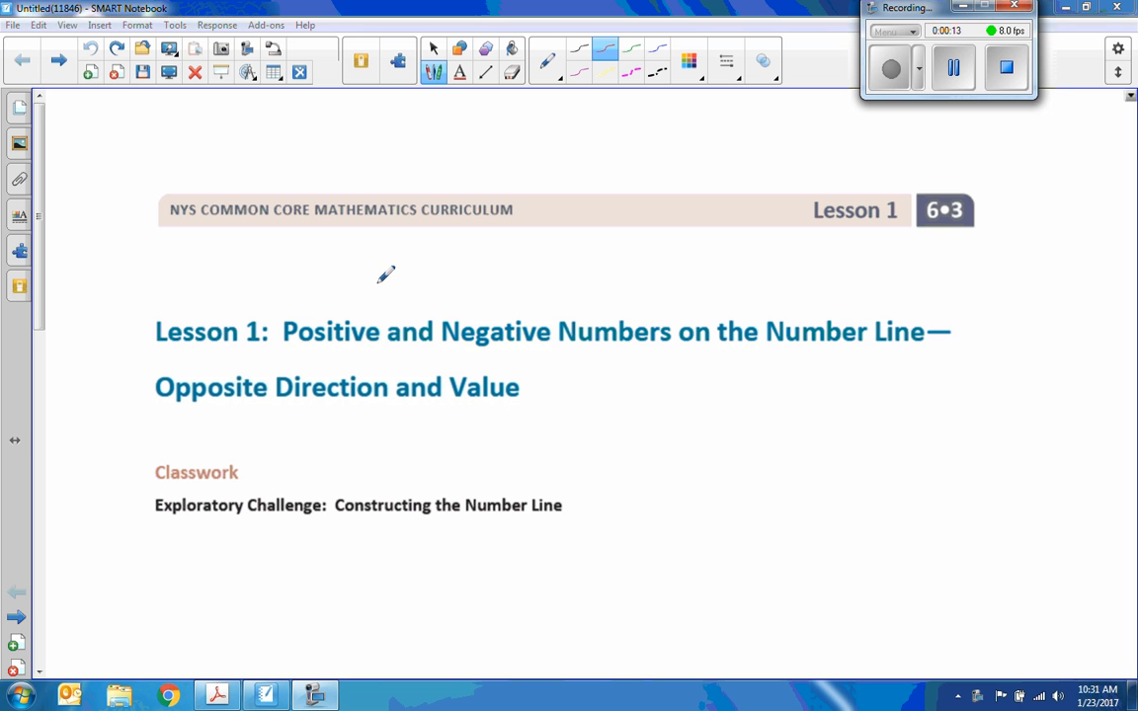
{"action": "mouse_move", "coordinate": [384, 277]}
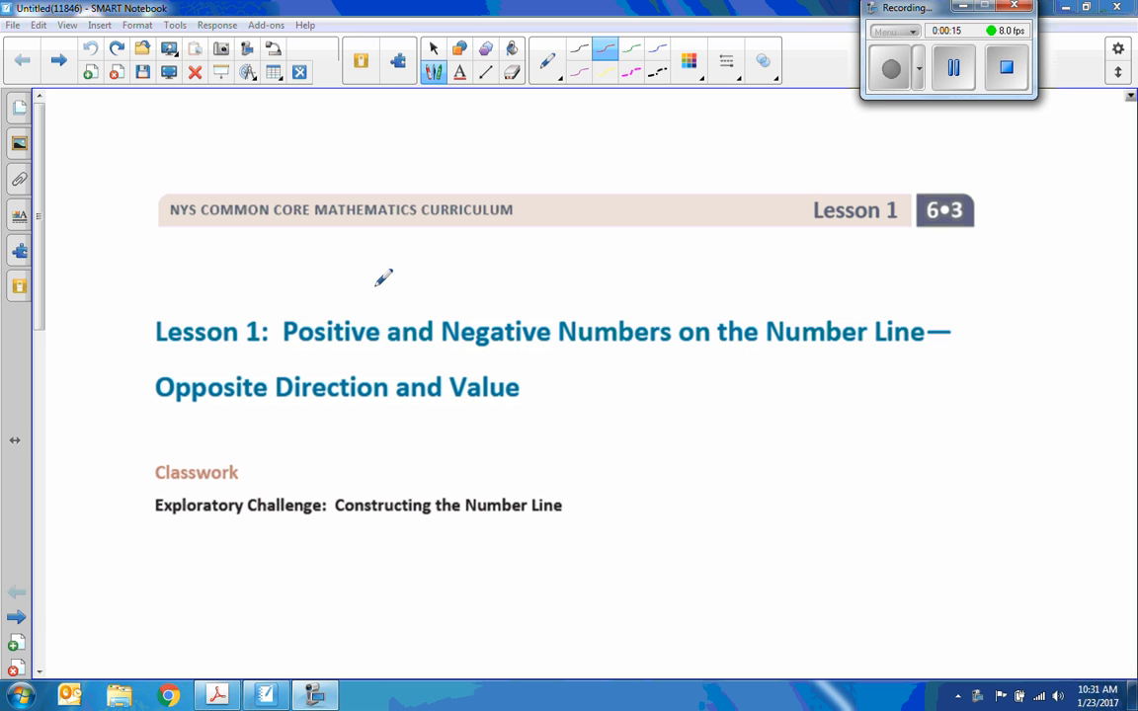
{"action": "mouse_move", "coordinate": [260, 470]}
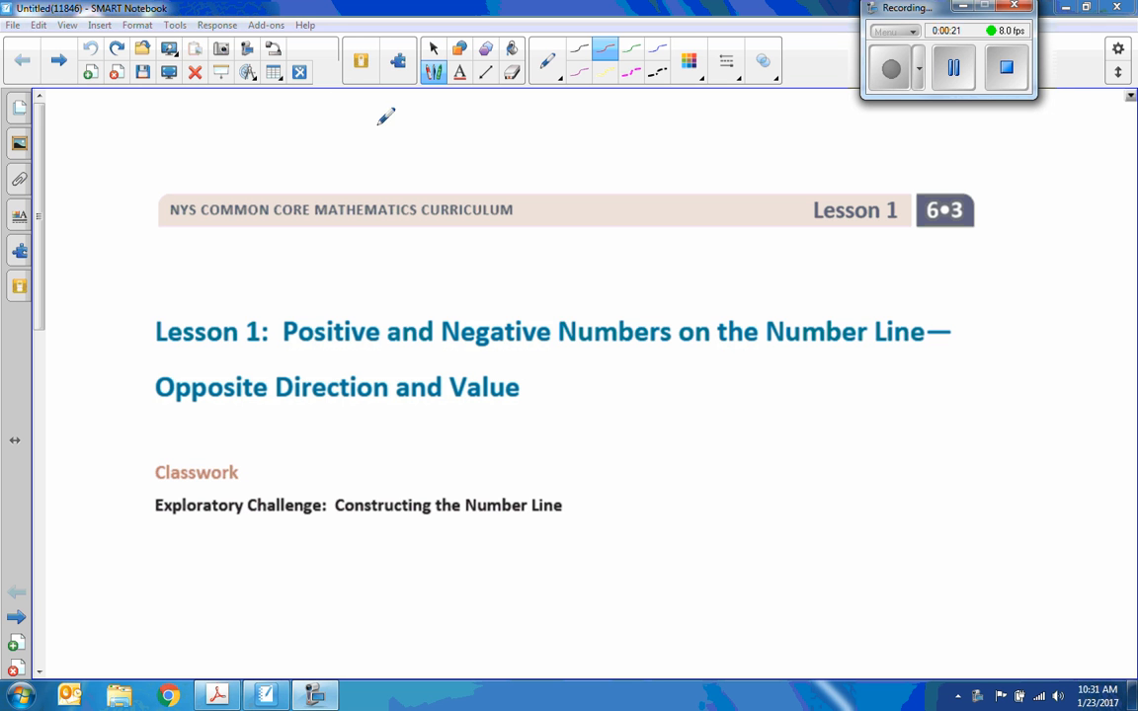
Draw a horizontal line along the ruler, delete the ruler, and insert a compass.
{"action": "left_click", "coordinate": [248, 73]}
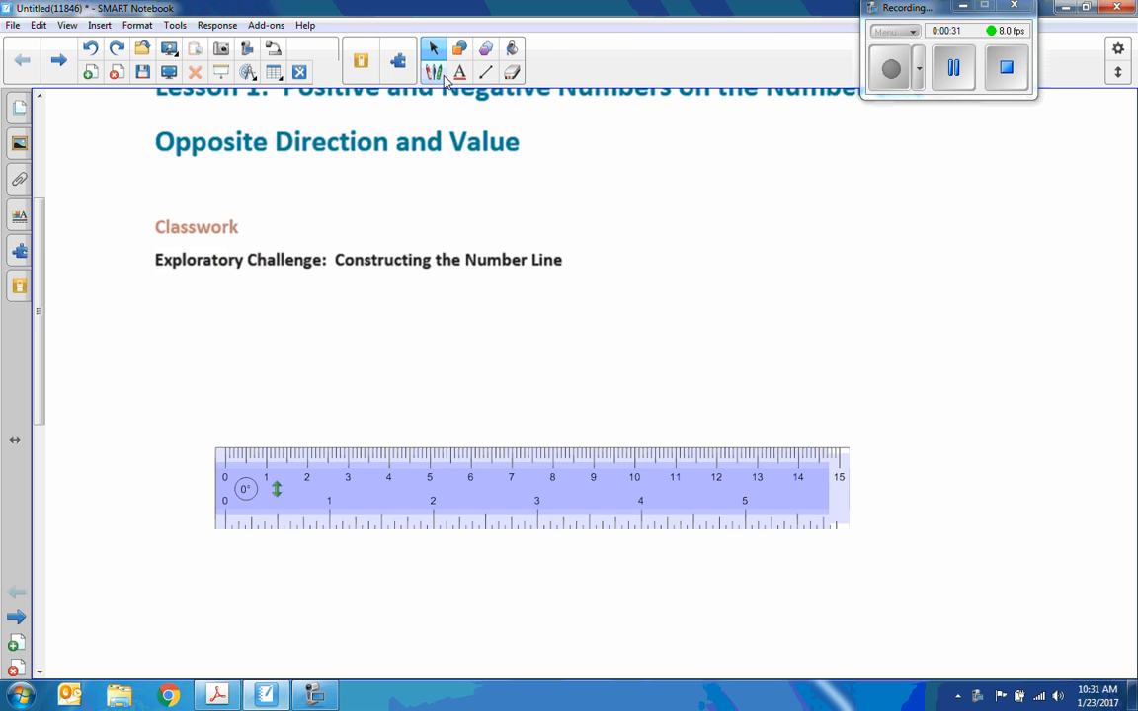
{"action": "left_click", "coordinate": [433, 72]}
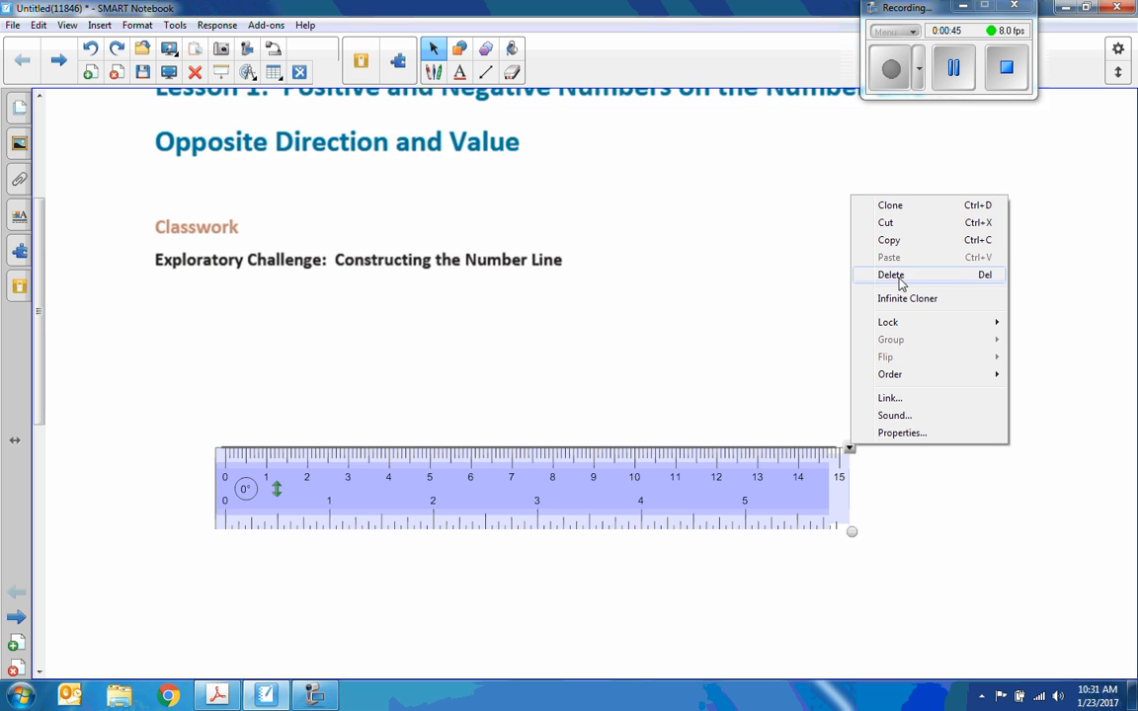
{"action": "left_click", "coordinate": [890, 274]}
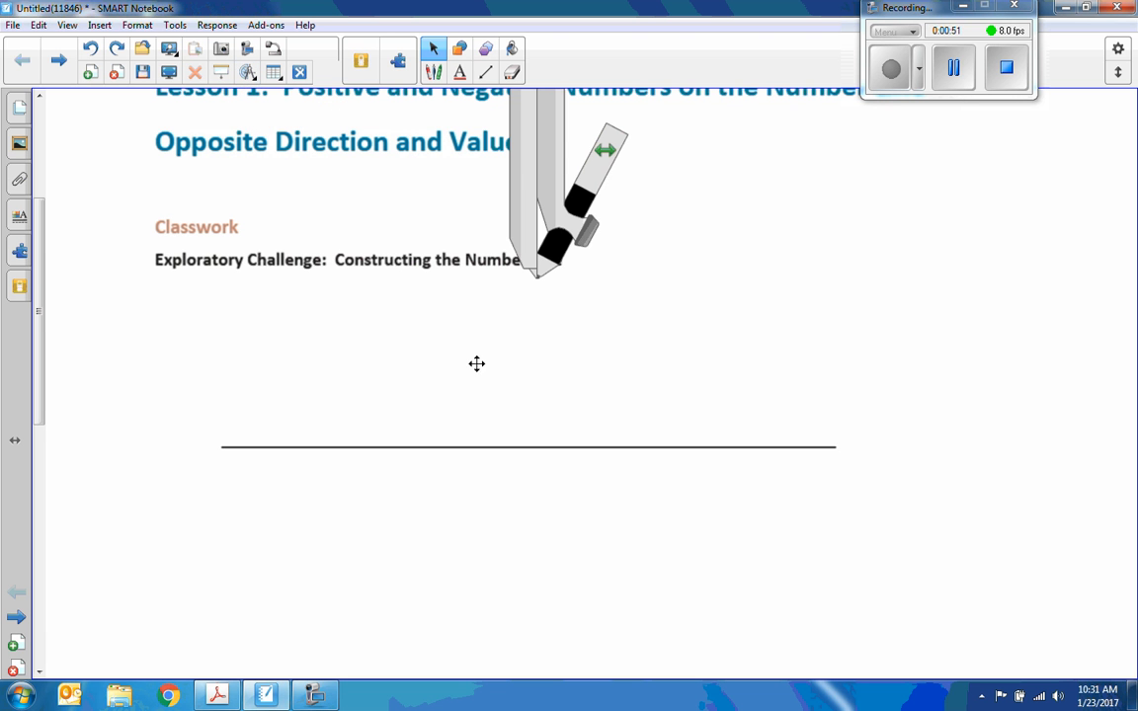
Move the compass onto the line, tick and label 0, and widen the compass with red ink.
{"action": "left_click", "coordinate": [558, 177]}
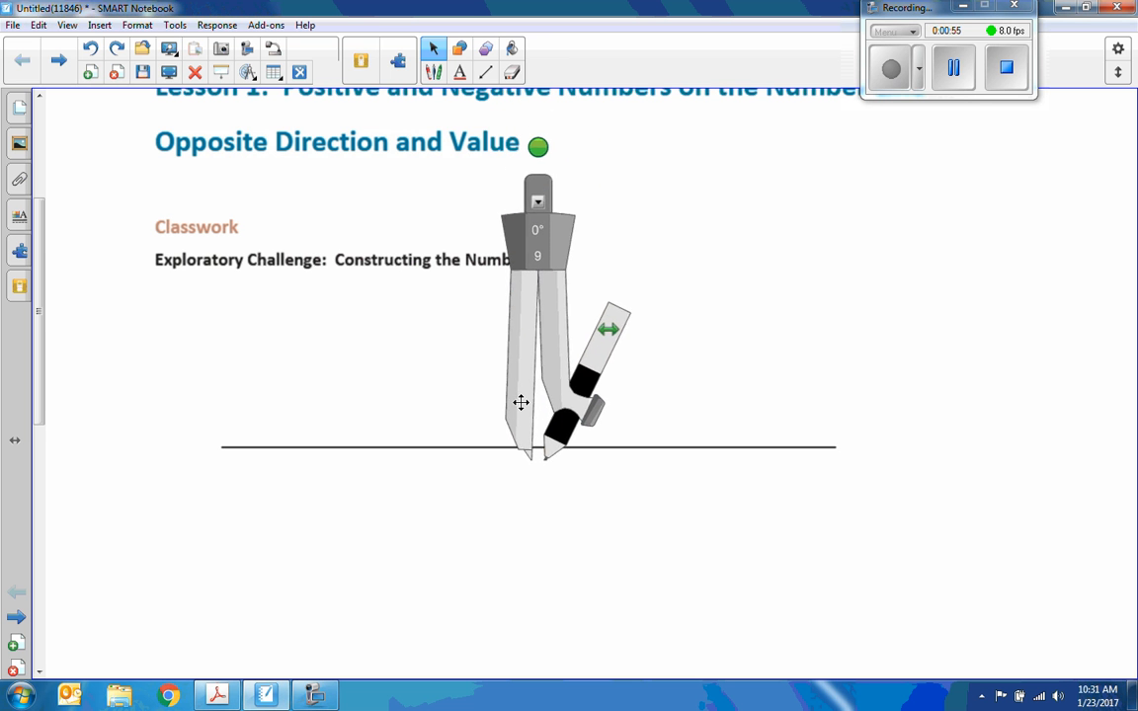
{"action": "left_click_drag", "start_coordinate": [520, 402], "coordinate": [512, 388]}
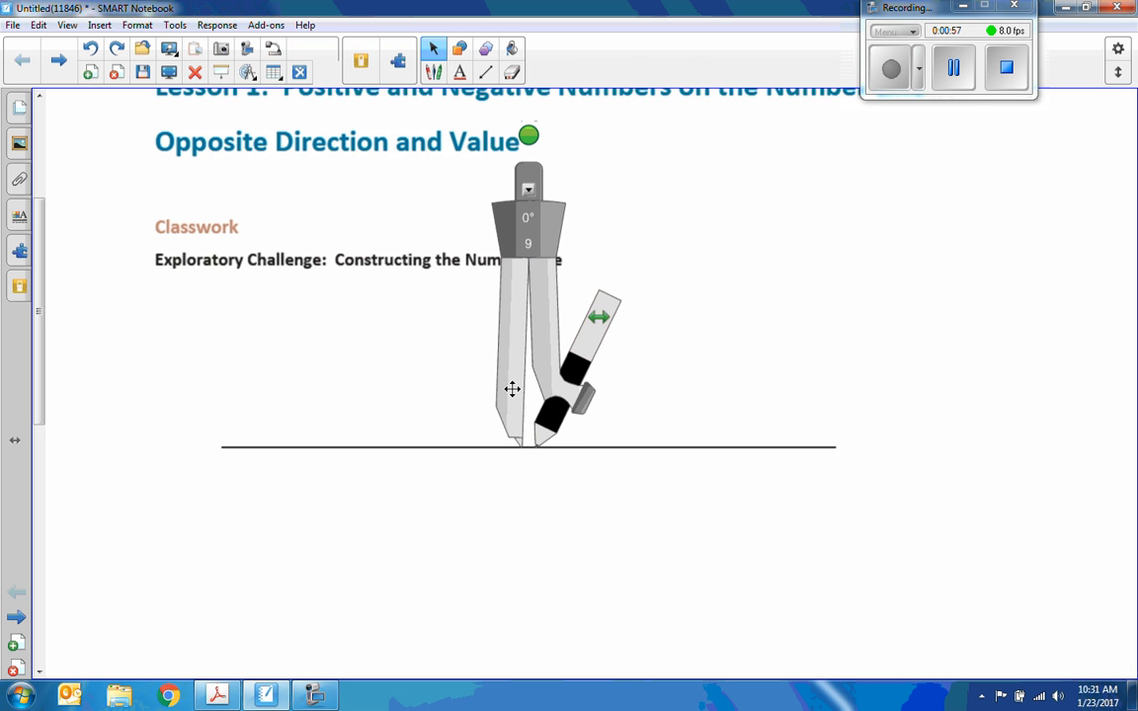
{"action": "left_click", "coordinate": [485, 47]}
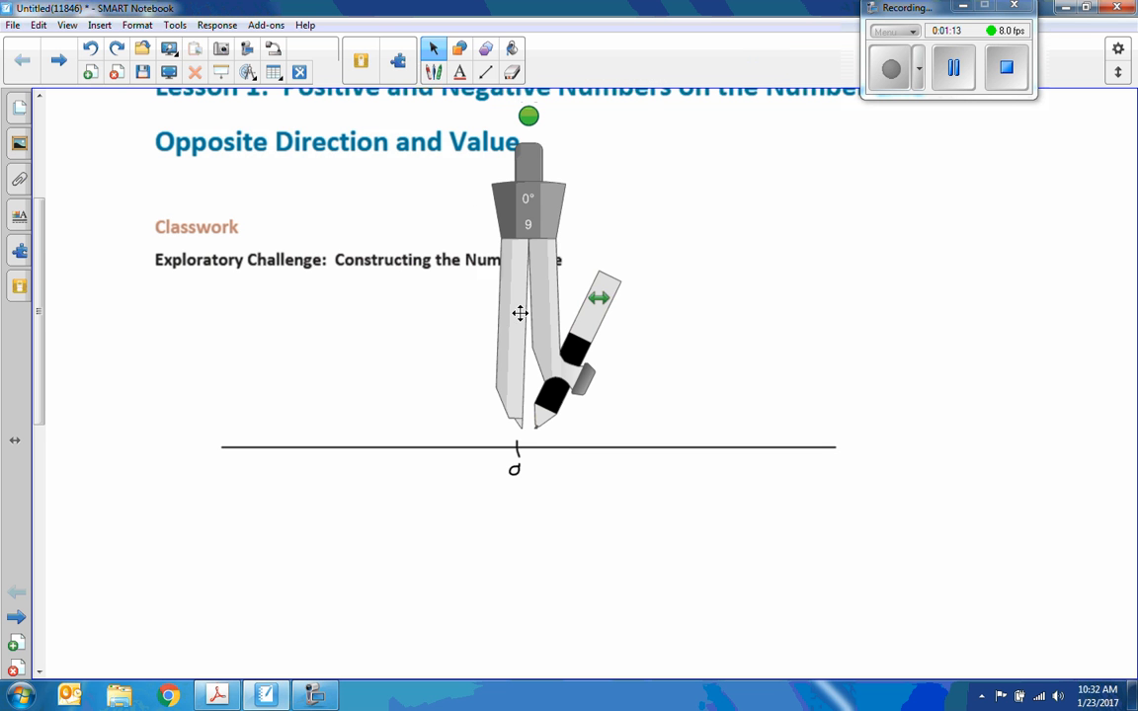
{"action": "left_click_drag", "start_coordinate": [519, 314], "coordinate": [512, 341]}
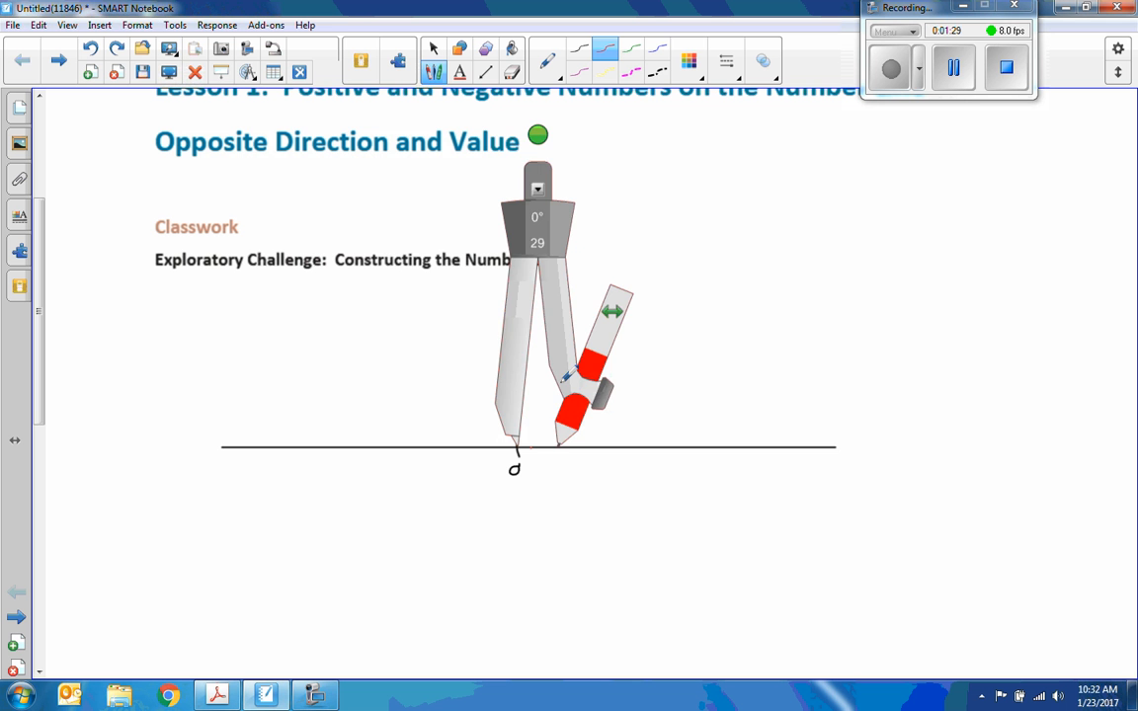
Swing the compass around 0 to draw a red circle crossing the line at -1 and 1.
{"action": "left_click_drag", "start_coordinate": [538, 135], "coordinate": [660, 167]}
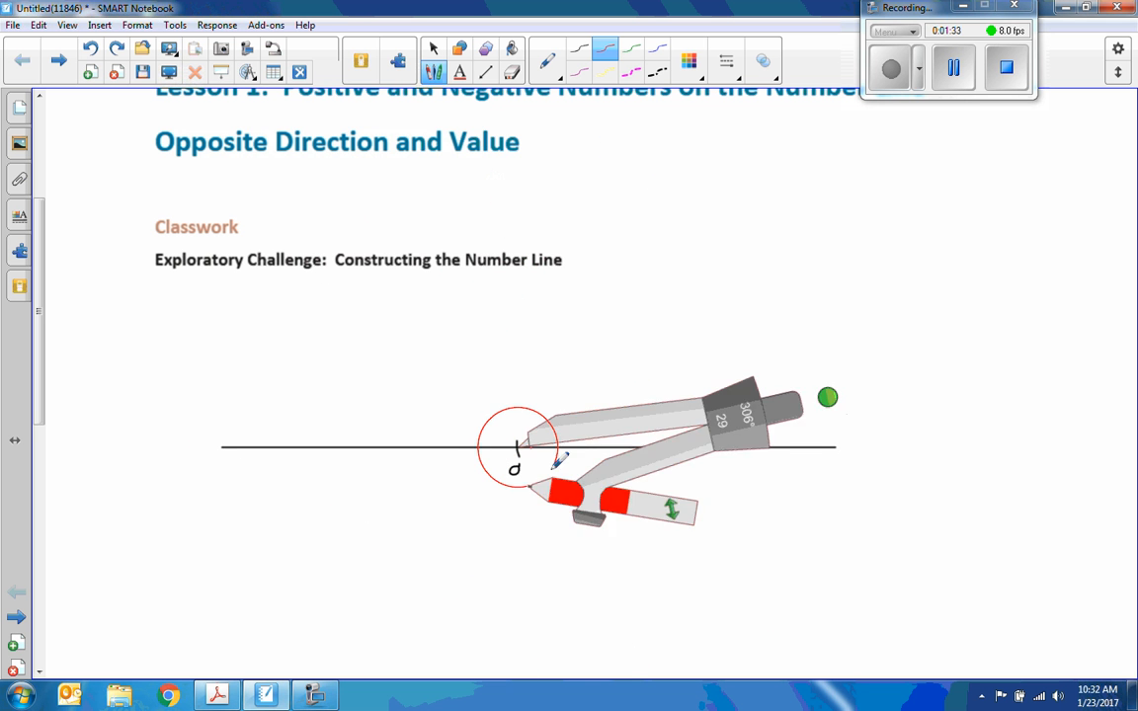
{"action": "left_click_drag", "start_coordinate": [827, 397], "coordinate": [399, 156]}
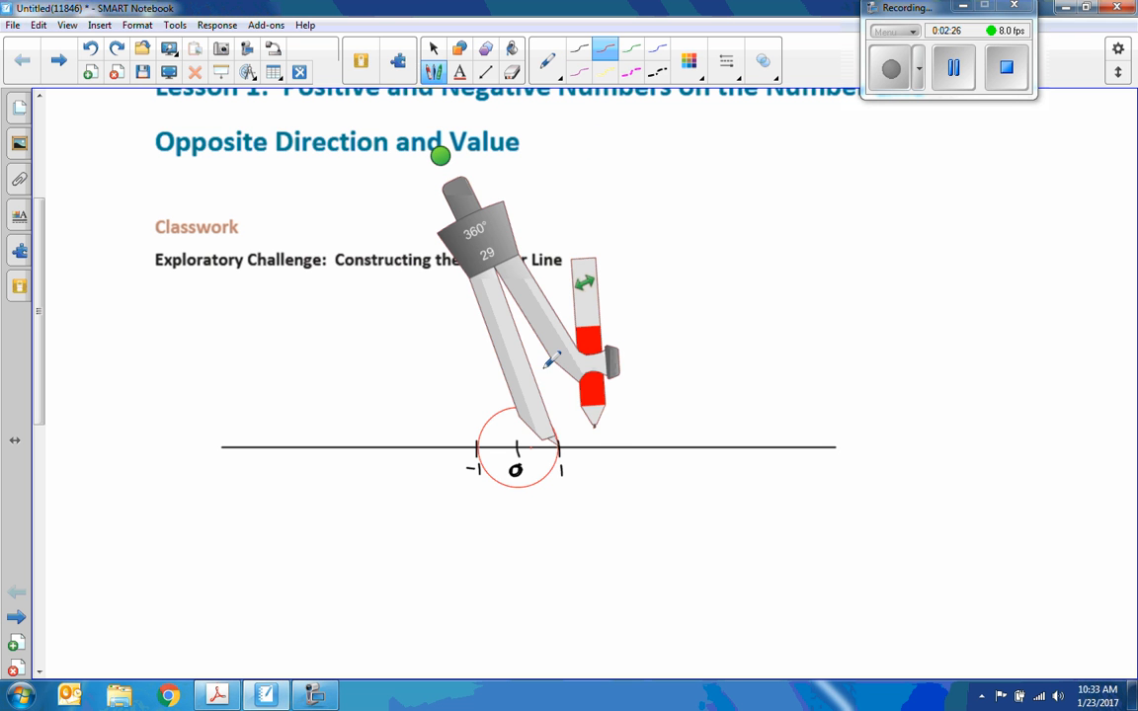
Move the compass point to the next marks and draw equal circles locating 2 and -2.
{"action": "left_click_drag", "start_coordinate": [441, 155], "coordinate": [728, 182]}
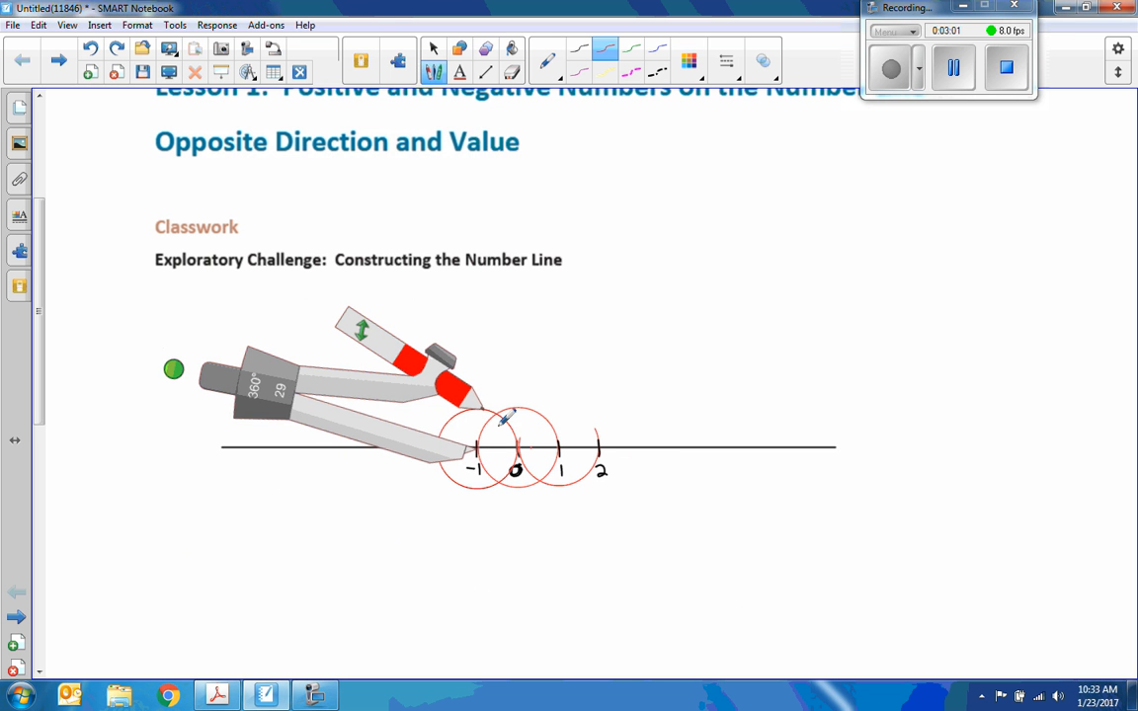
{"action": "left_click_drag", "start_coordinate": [173, 369], "coordinate": [356, 275]}
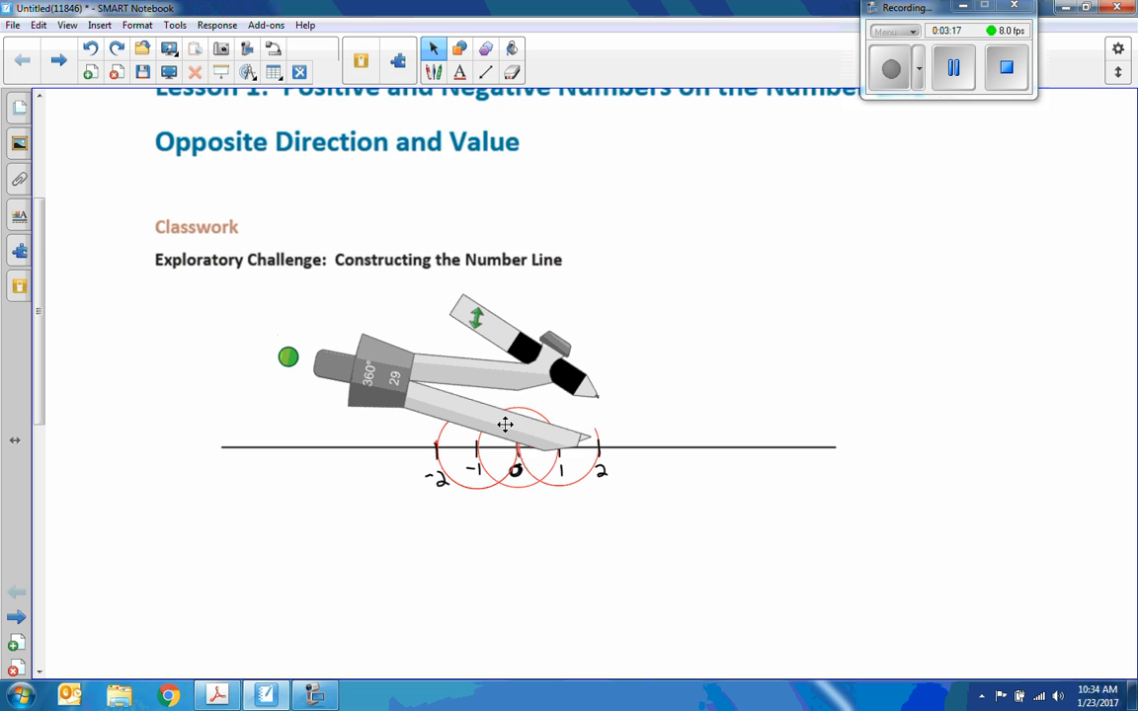
Draw equal circles reaching 3 and -3, then delete the compass from the line.
{"action": "left_click_drag", "start_coordinate": [505, 424], "coordinate": [511, 435]}
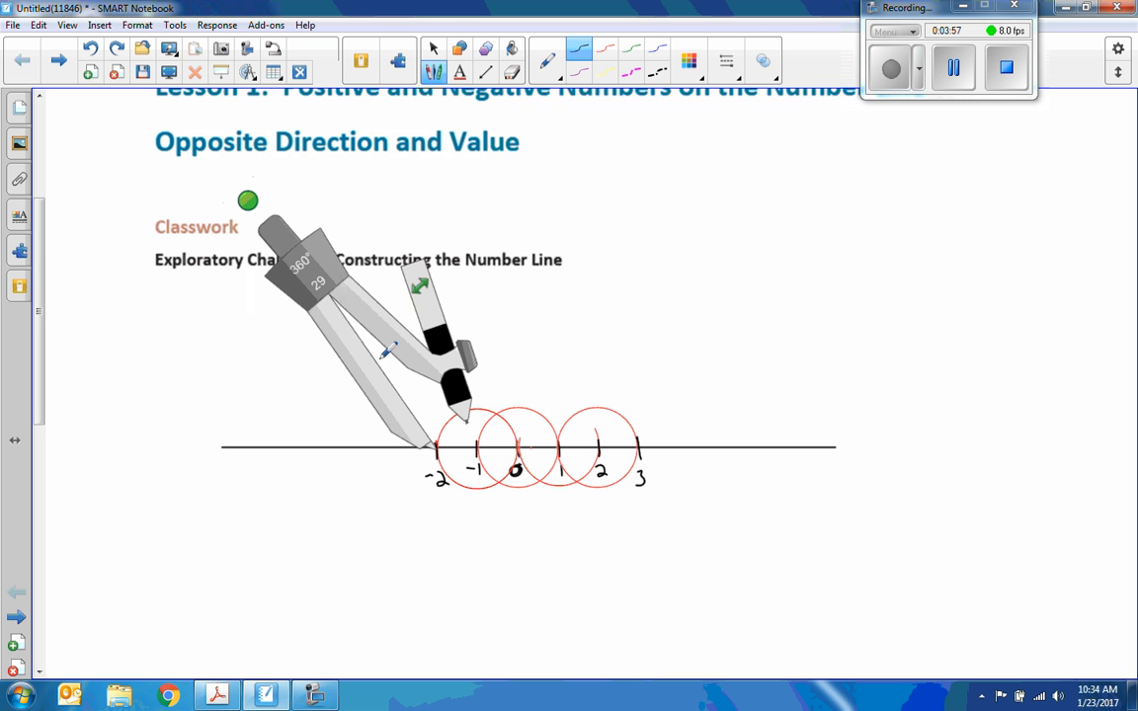
{"action": "mouse_move", "coordinate": [397, 60]}
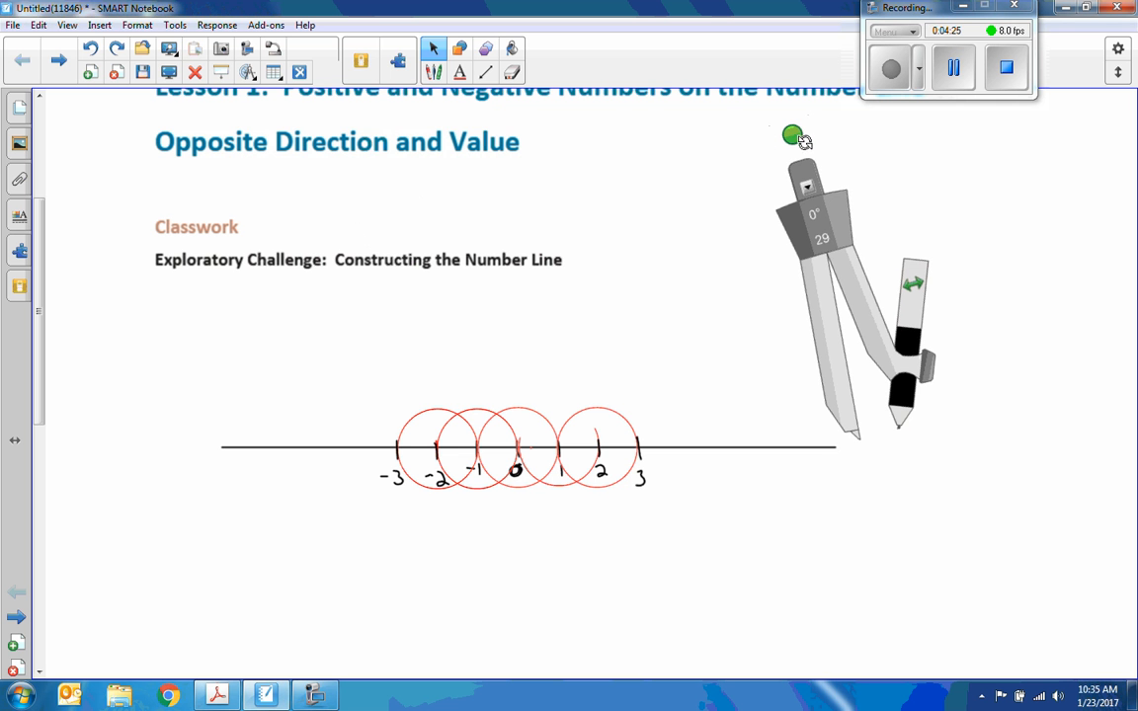
{"action": "left_click_drag", "start_coordinate": [792, 135], "coordinate": [880, 129]}
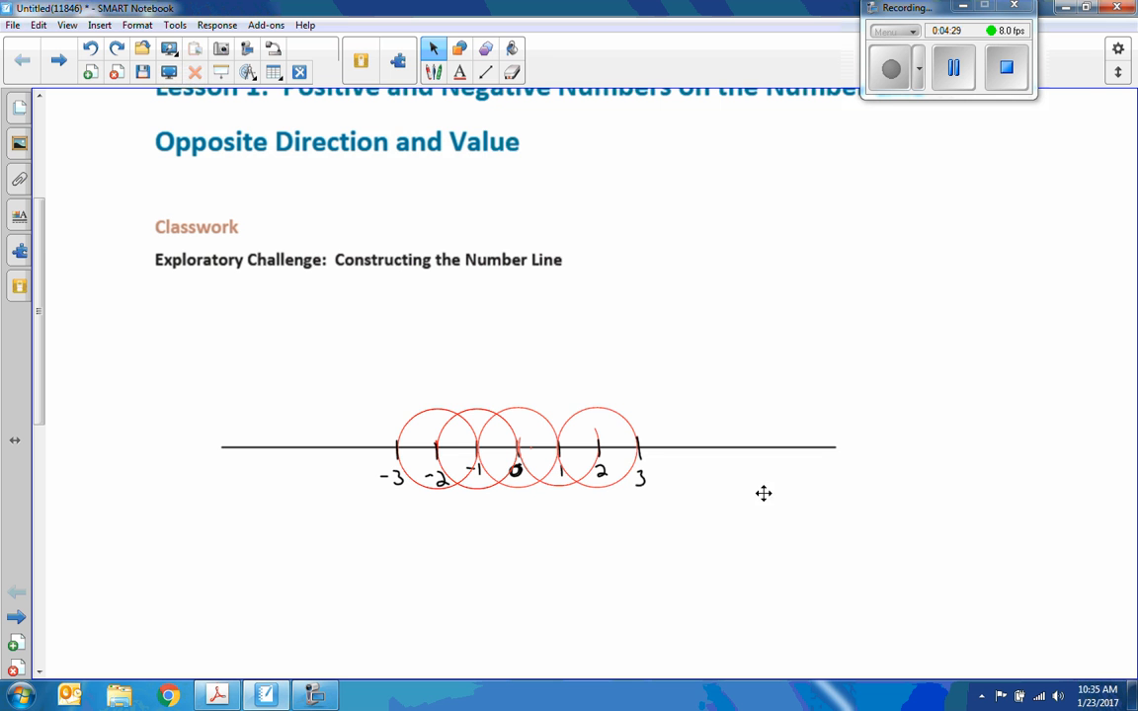
{"action": "mouse_move", "coordinate": [618, 450]}
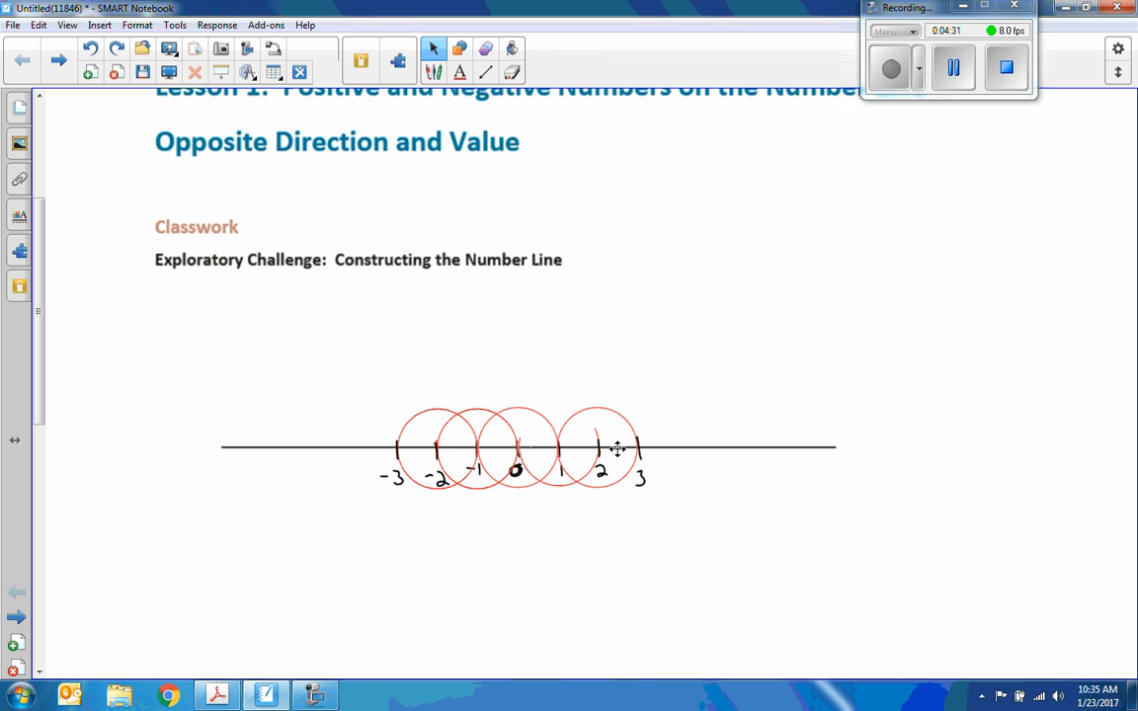
Select and delete the red circles centred on 2, 0 and -2.
{"action": "left_click", "coordinate": [596, 446]}
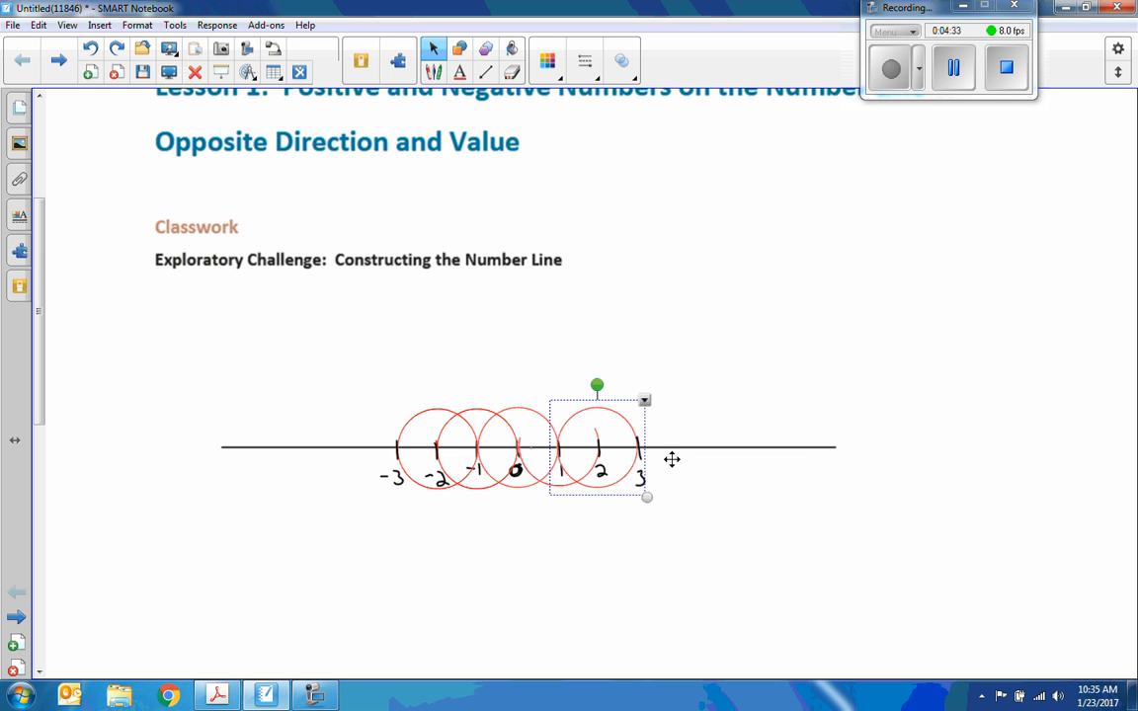
{"action": "right_click", "coordinate": [672, 459]}
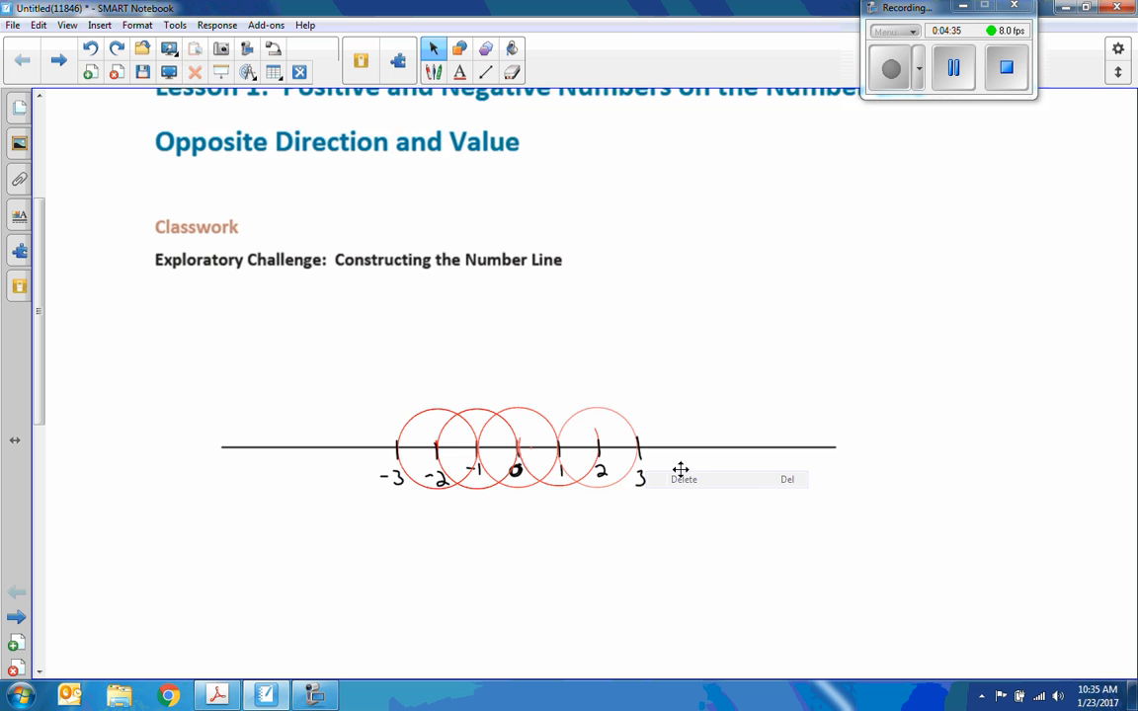
{"action": "right_click", "coordinate": [607, 427]}
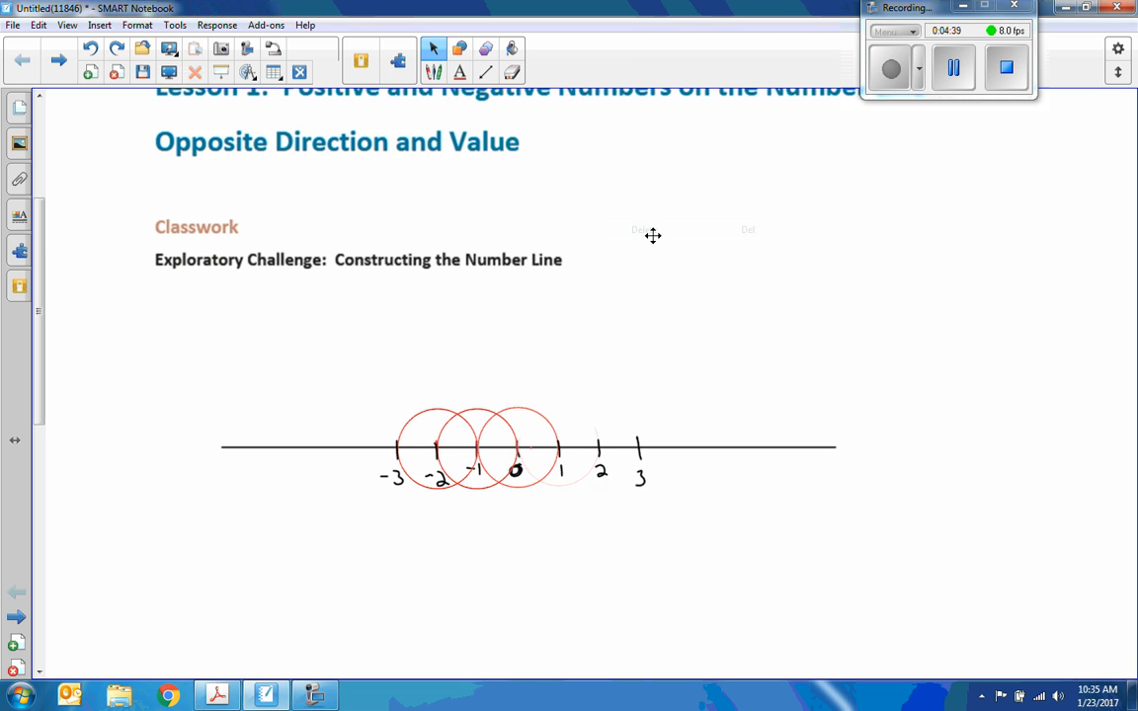
{"action": "left_click", "coordinate": [513, 444]}
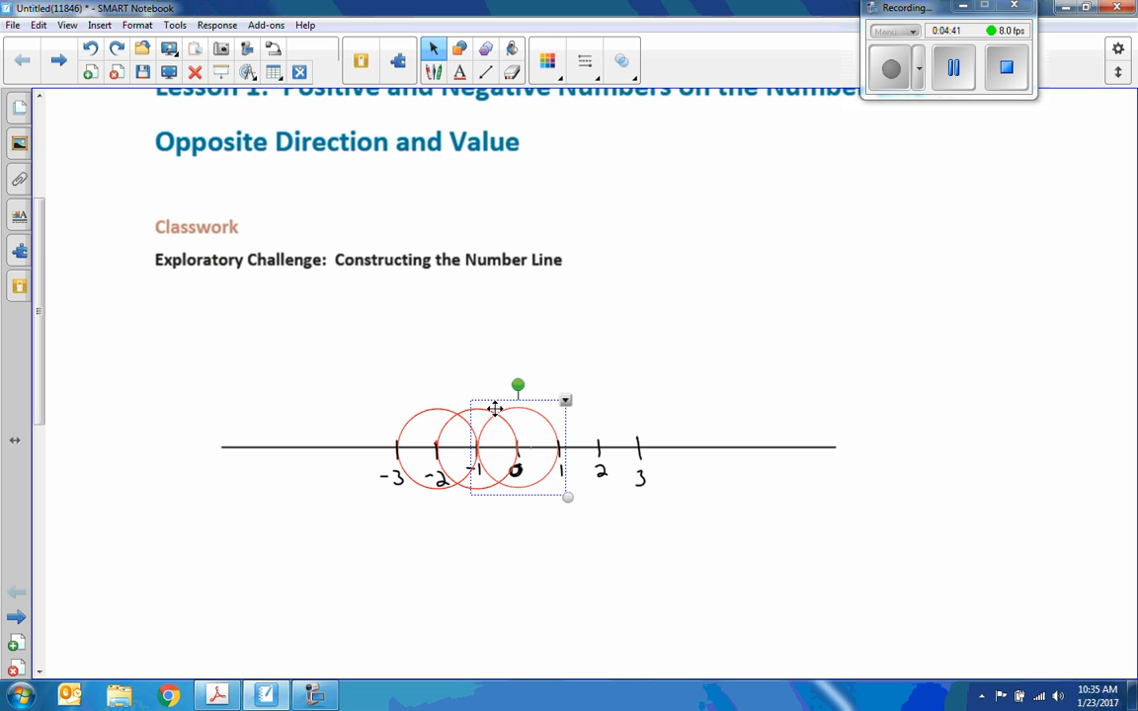
{"action": "mouse_move", "coordinate": [566, 412]}
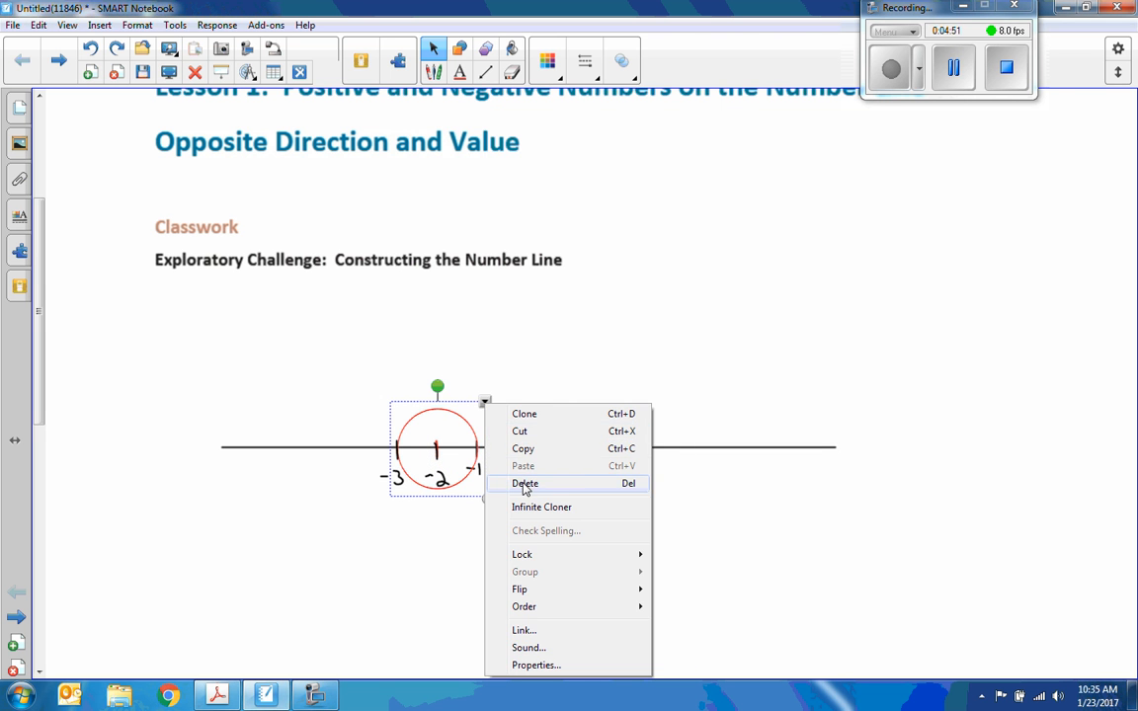
{"action": "left_click", "coordinate": [524, 483]}
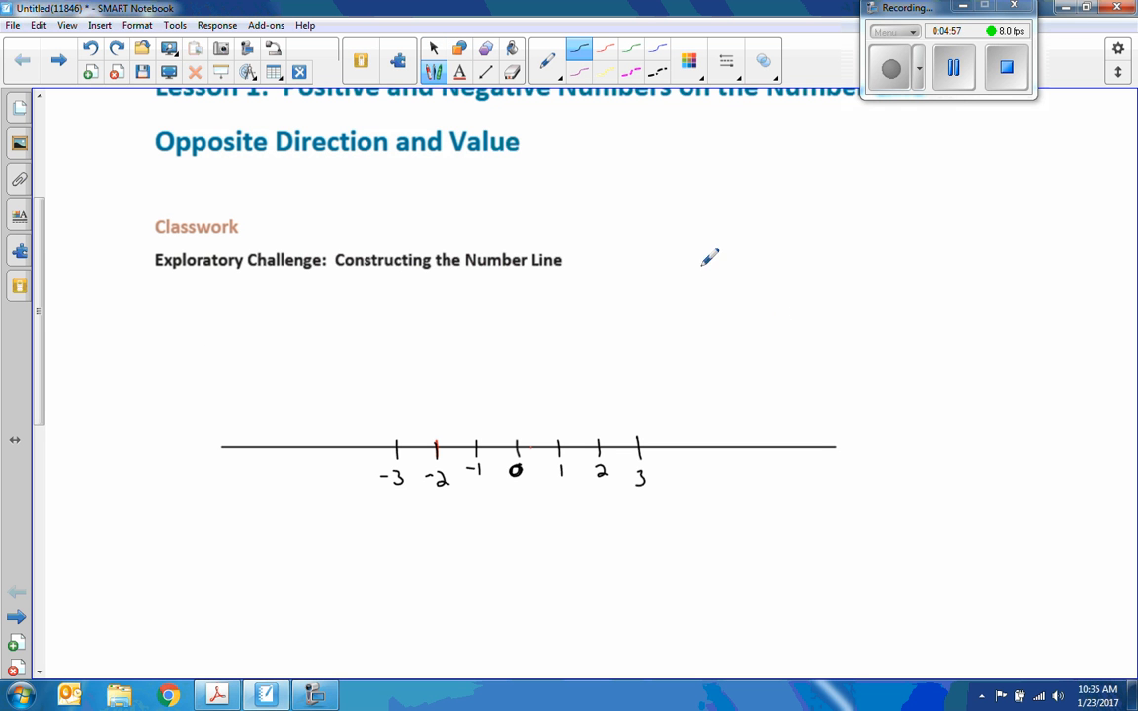
{"action": "mouse_move", "coordinate": [832, 436]}
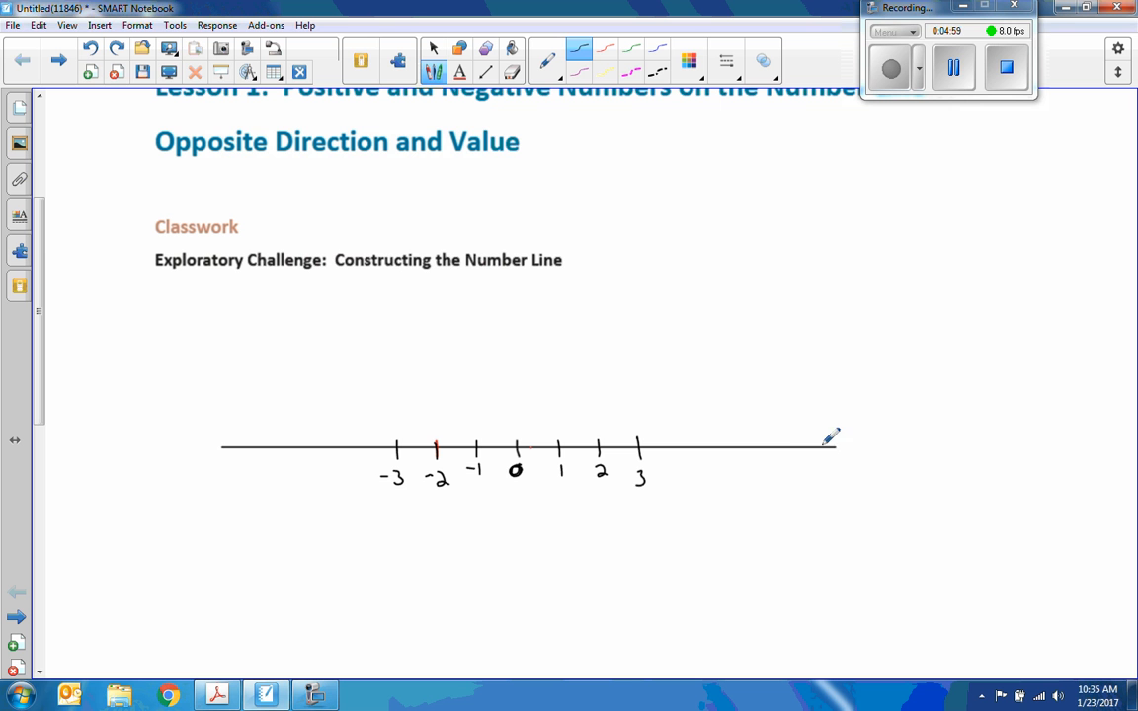
Pen-draw arrowheads on both ends of the -3 to 3 number line.
{"action": "left_click_drag", "start_coordinate": [825, 437], "coordinate": [840, 464]}
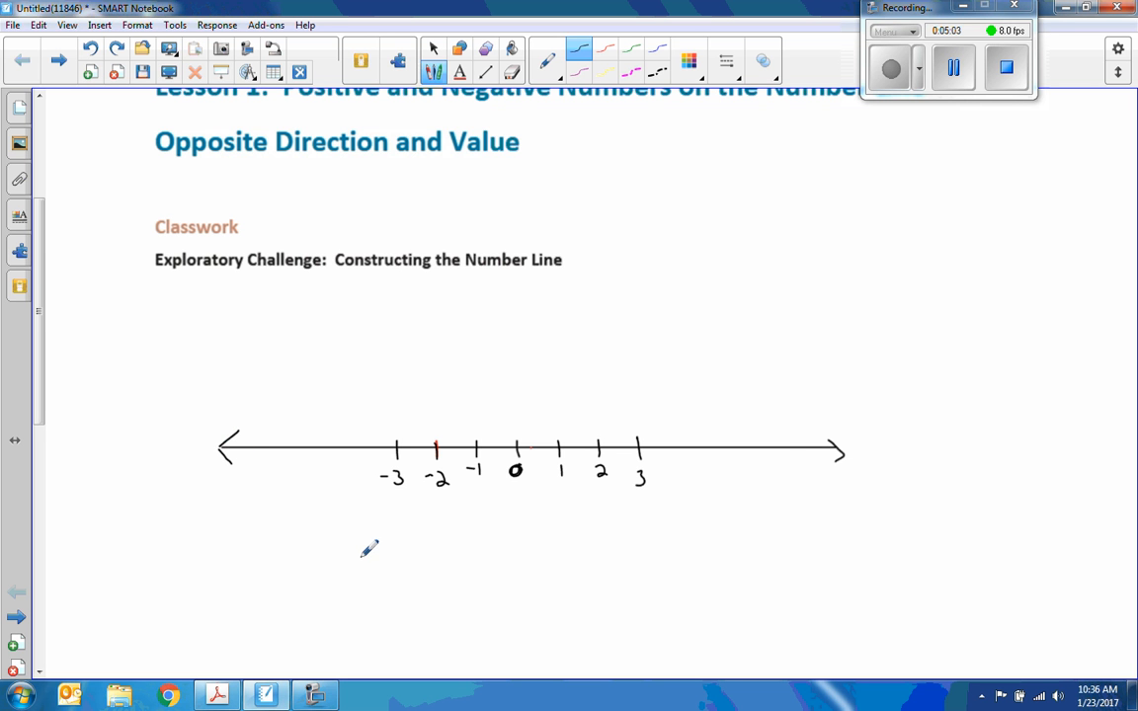
{"action": "mouse_move", "coordinate": [560, 438]}
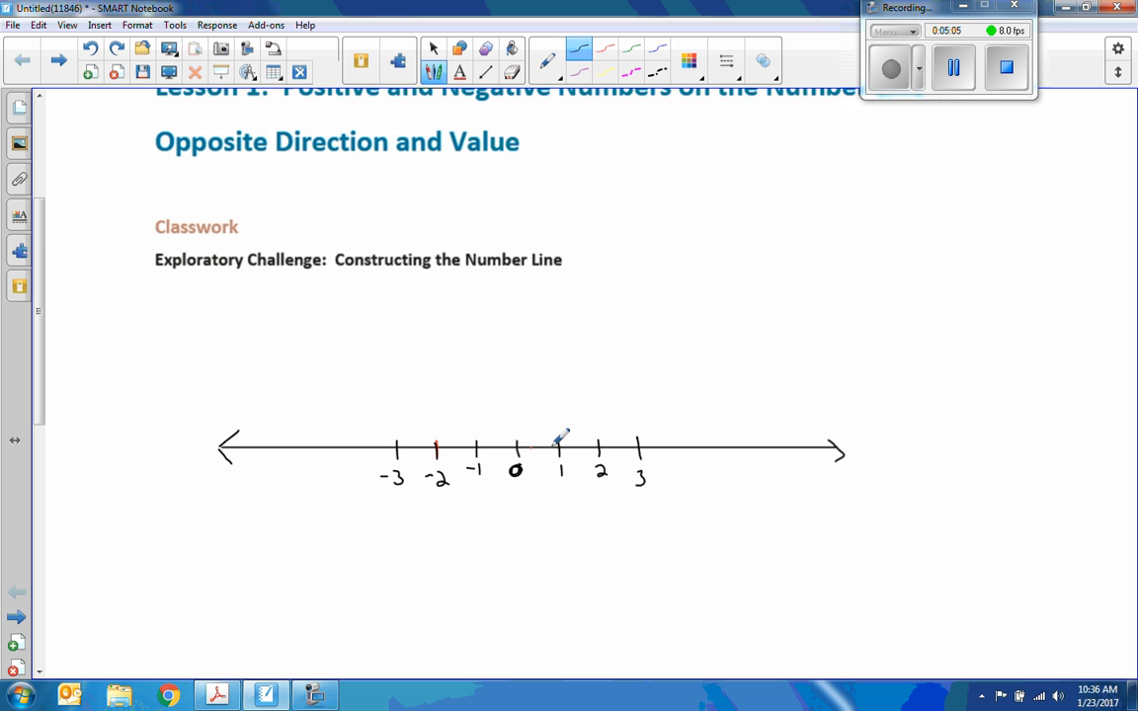
{"action": "mouse_move", "coordinate": [459, 380]}
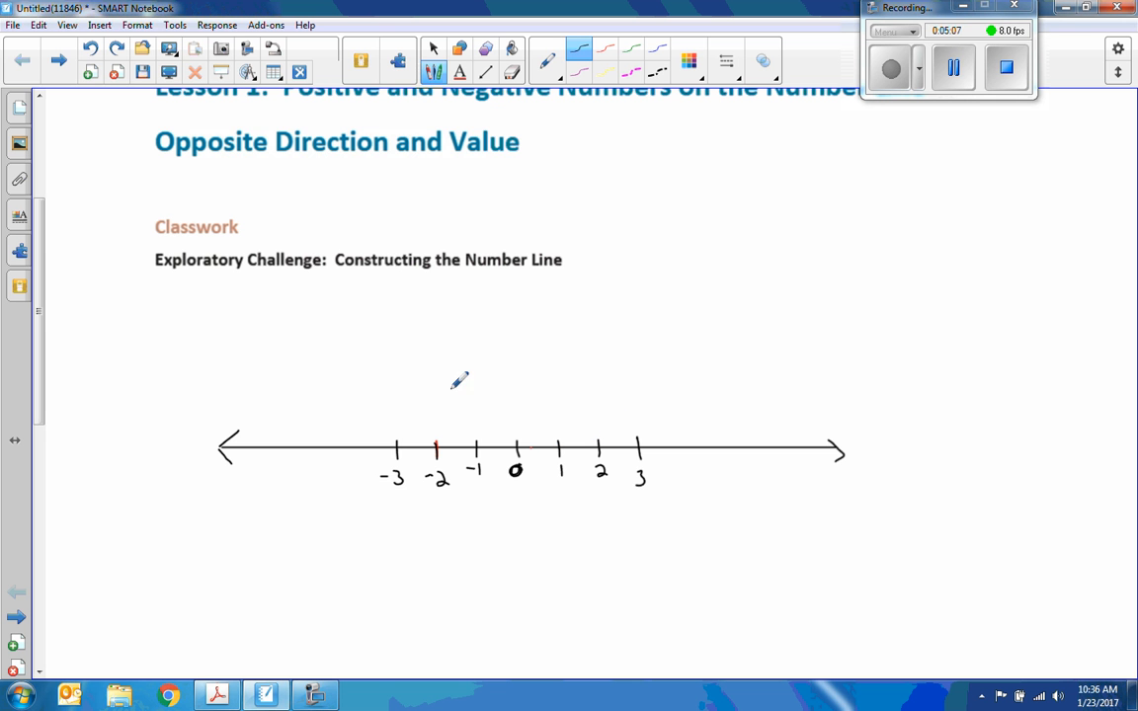
{"action": "mouse_move", "coordinate": [585, 262]}
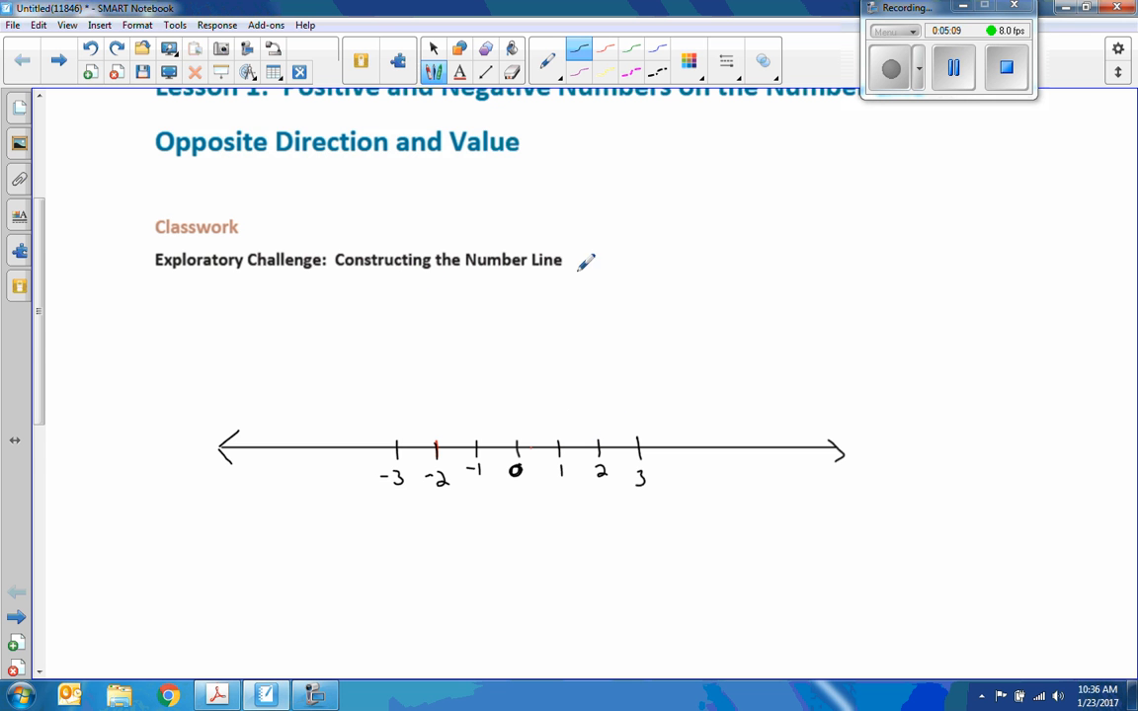
{"action": "scroll", "scroll_direction": "down", "scroll_amount": 3}
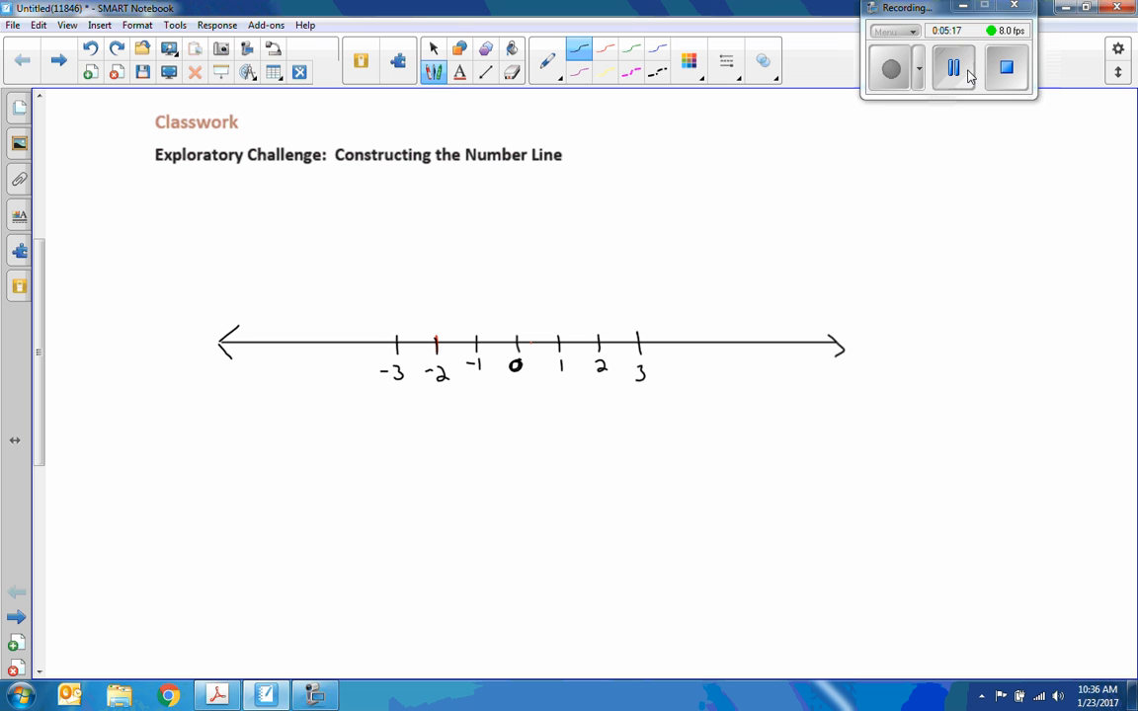
Insert the compass from Measurement Tools for a circle centred on 0 through ±2.
{"action": "left_click", "coordinate": [953, 67]}
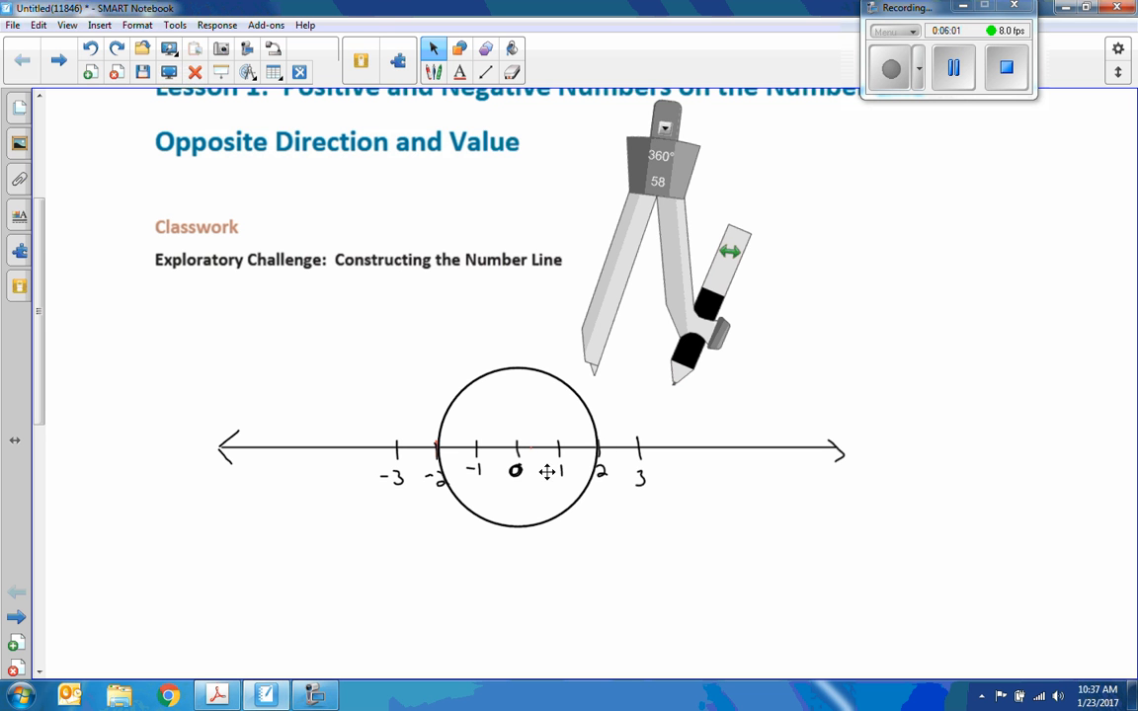
{"action": "mouse_move", "coordinate": [518, 449]}
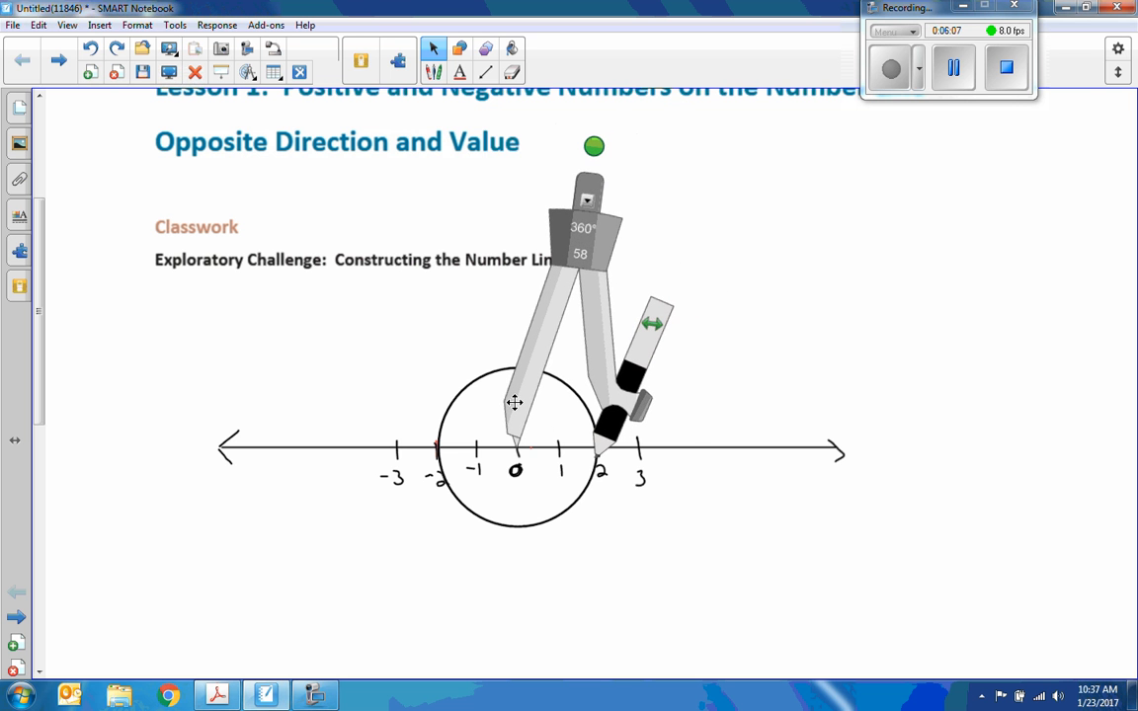
{"action": "mouse_move", "coordinate": [615, 345]}
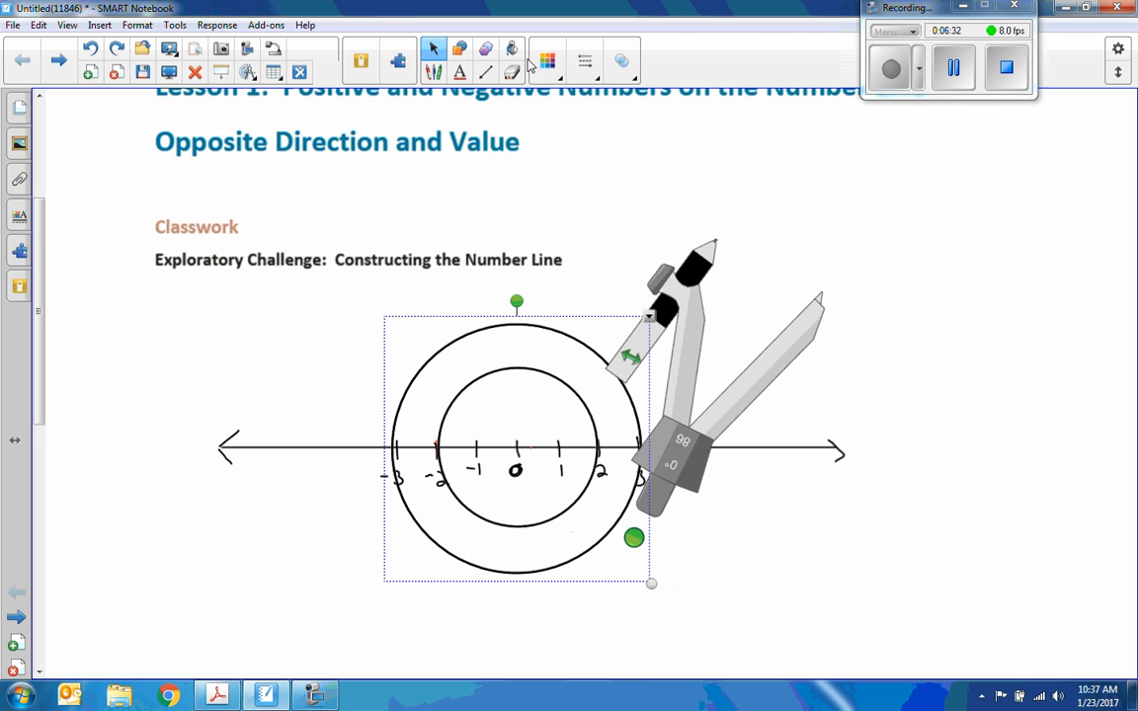
Select the Pen tool to mark the number line ticks inside the circles.
{"action": "left_click", "coordinate": [548, 61]}
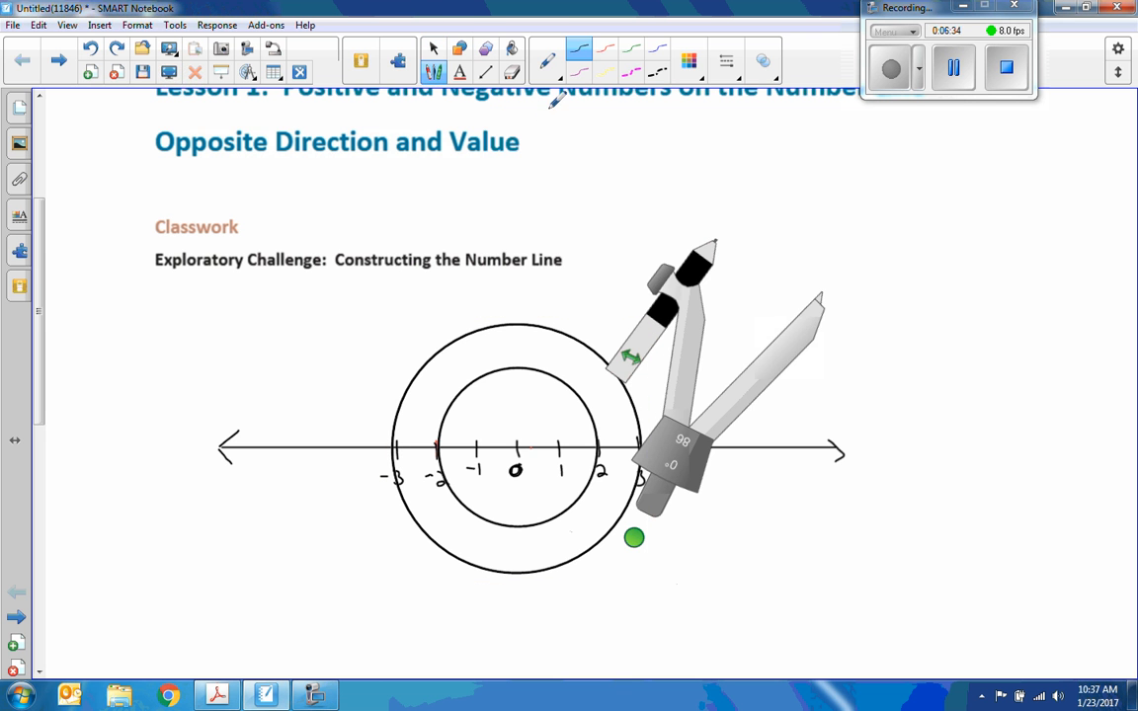
{"action": "mouse_move", "coordinate": [408, 441]}
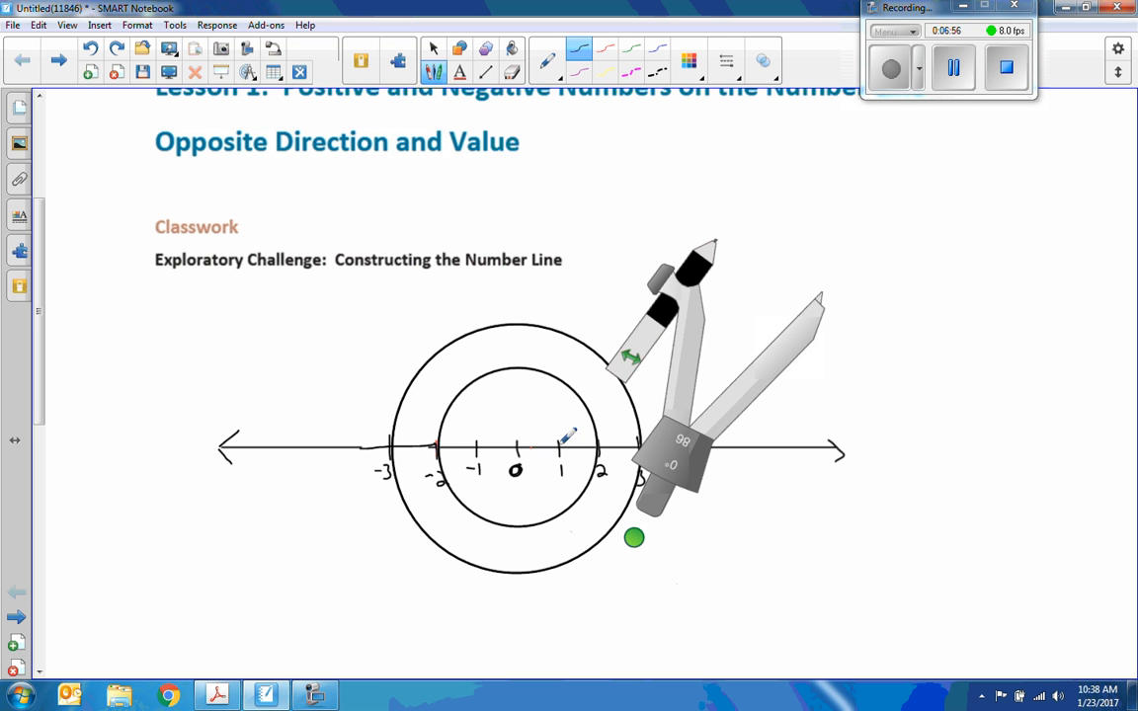
{"action": "mouse_move", "coordinate": [523, 435]}
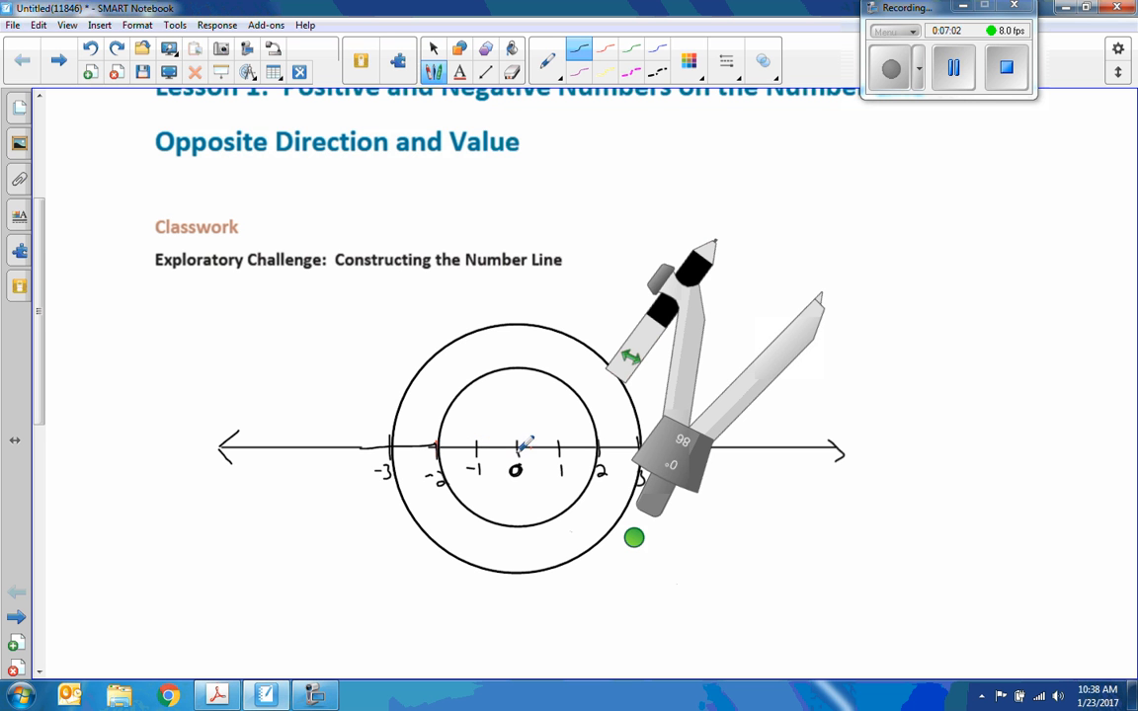
{"action": "mouse_move", "coordinate": [907, 170]}
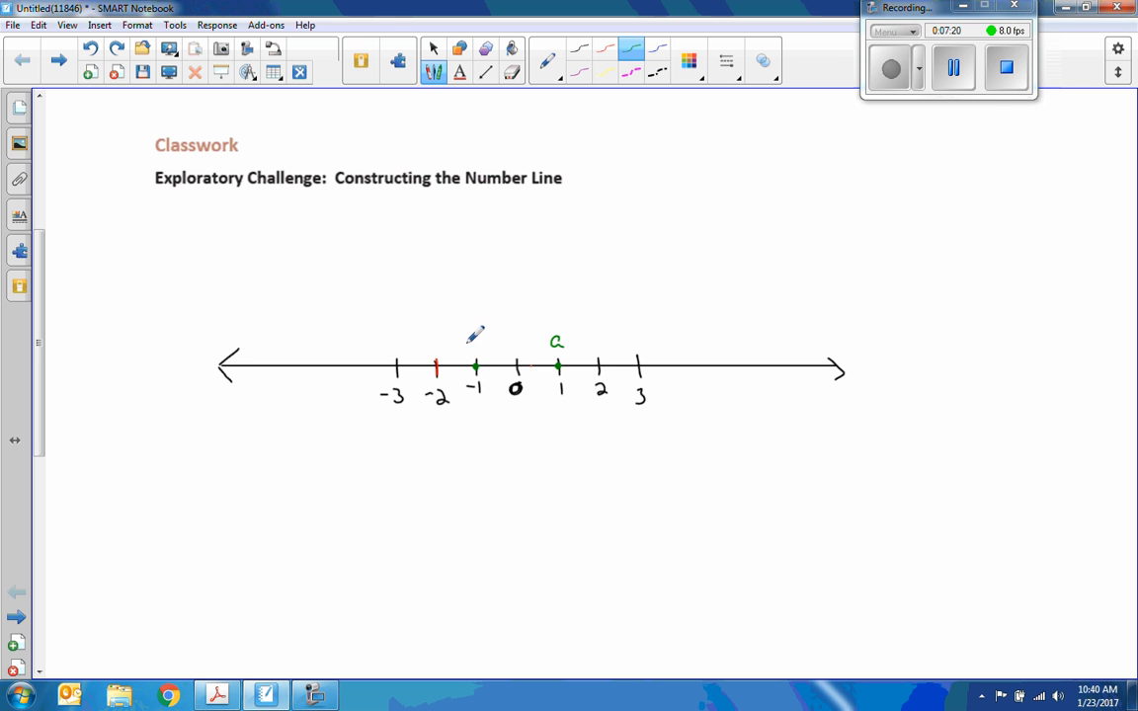
Draw a green mark on the number line tick.
{"action": "left_click_drag", "start_coordinate": [466, 350], "coordinate": [494, 346]}
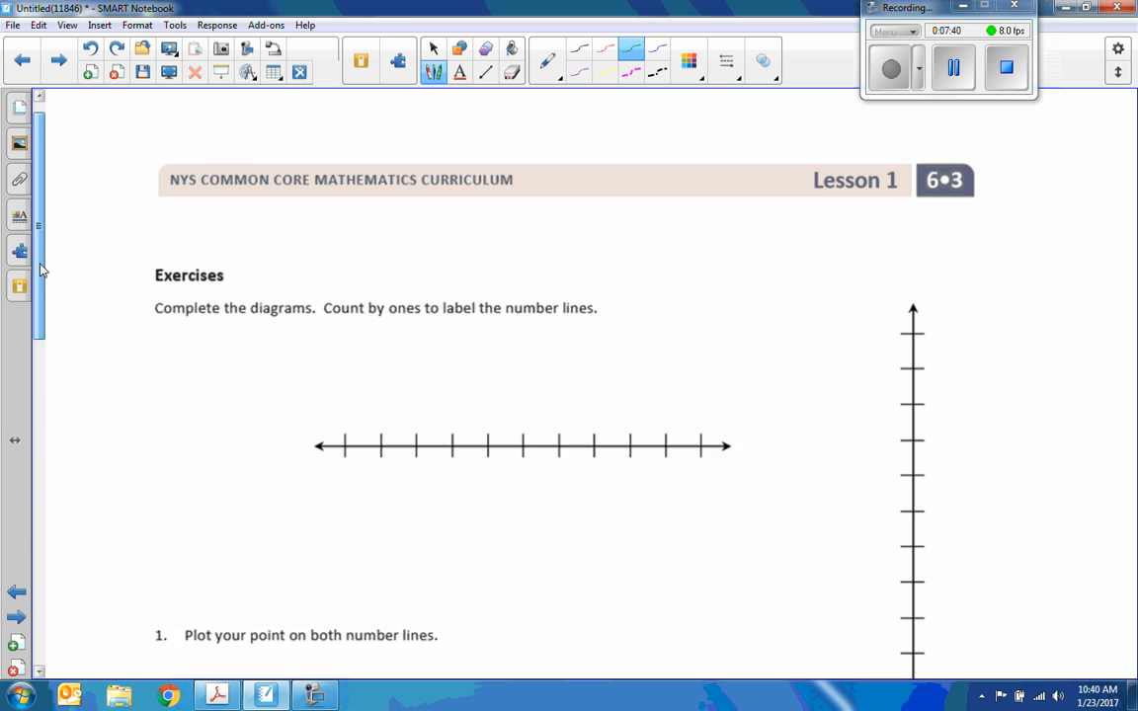
Scroll to Exercises and write green integer labels -5 to 5 under the horizontal line.
{"action": "scroll", "scroll_direction": "down", "scroll_amount": 3}
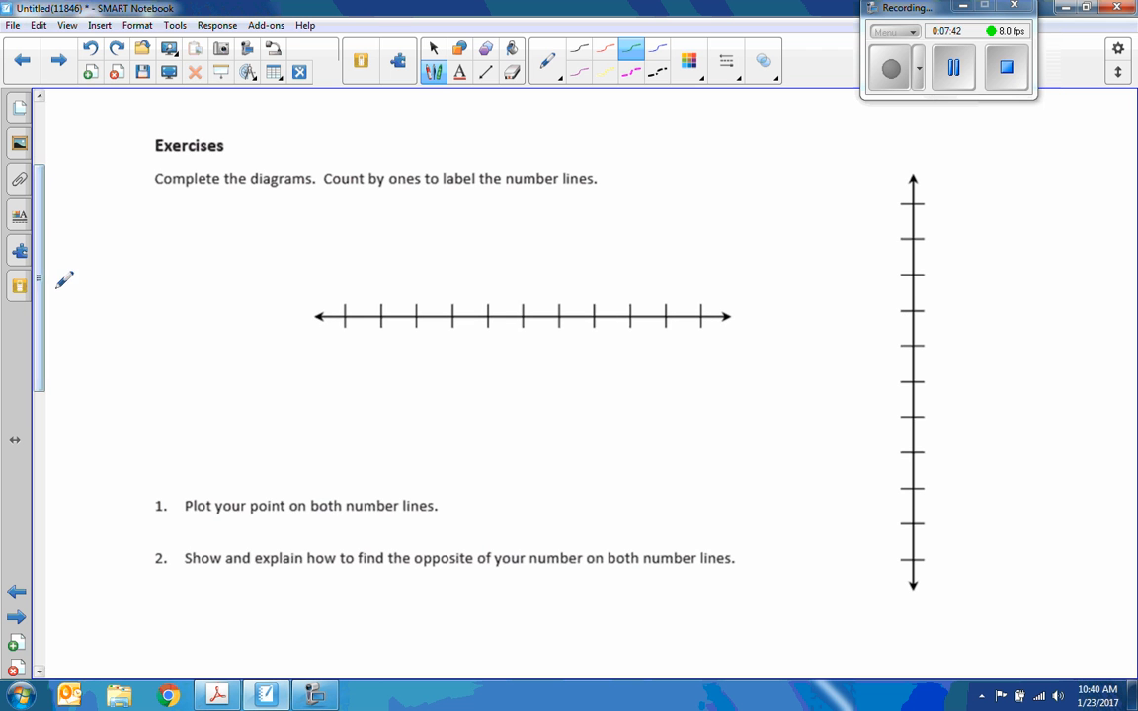
{"action": "mouse_move", "coordinate": [489, 193]}
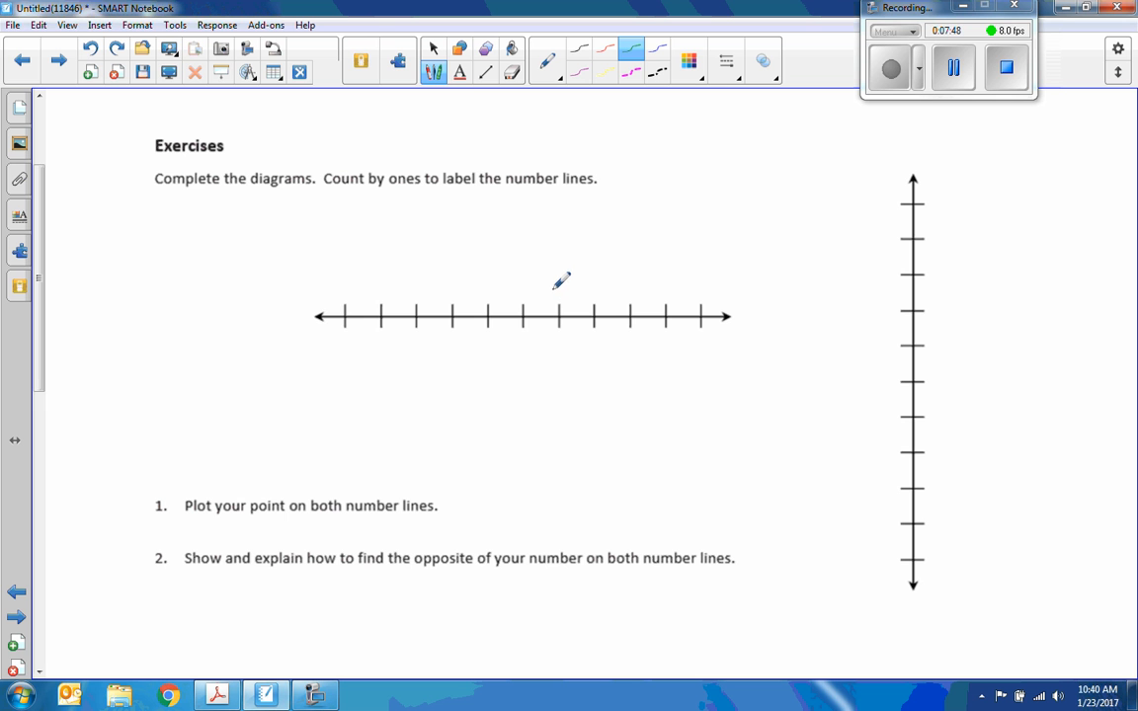
{"action": "mouse_move", "coordinate": [748, 266]}
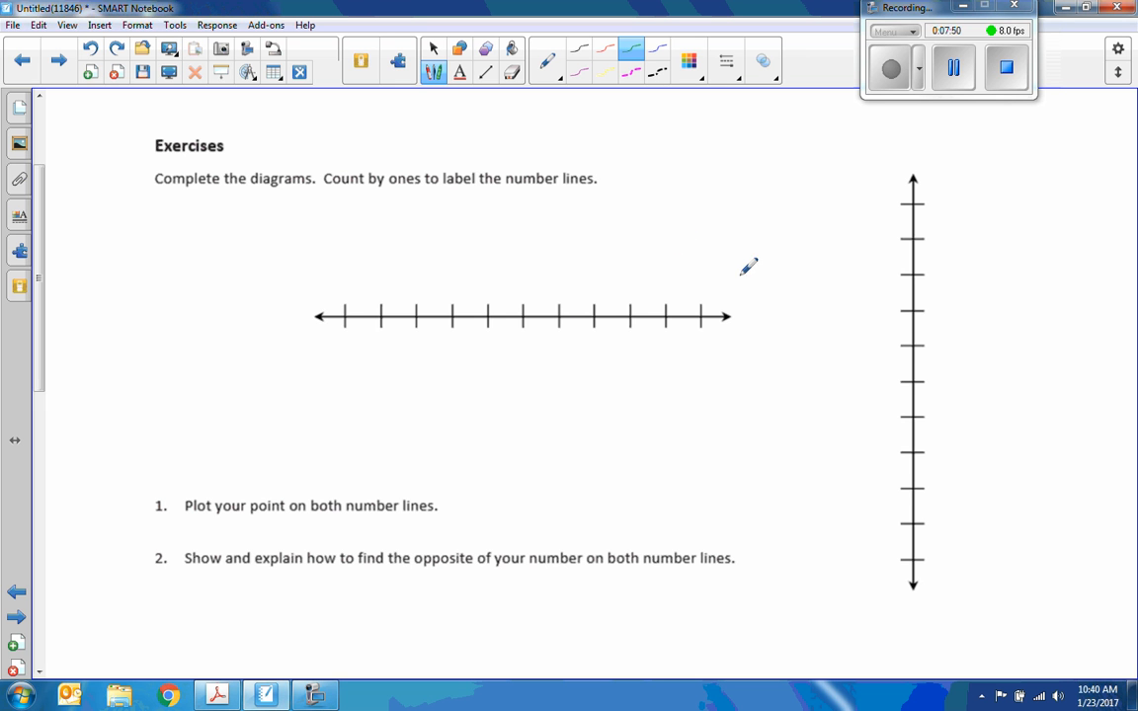
{"action": "mouse_move", "coordinate": [530, 327]}
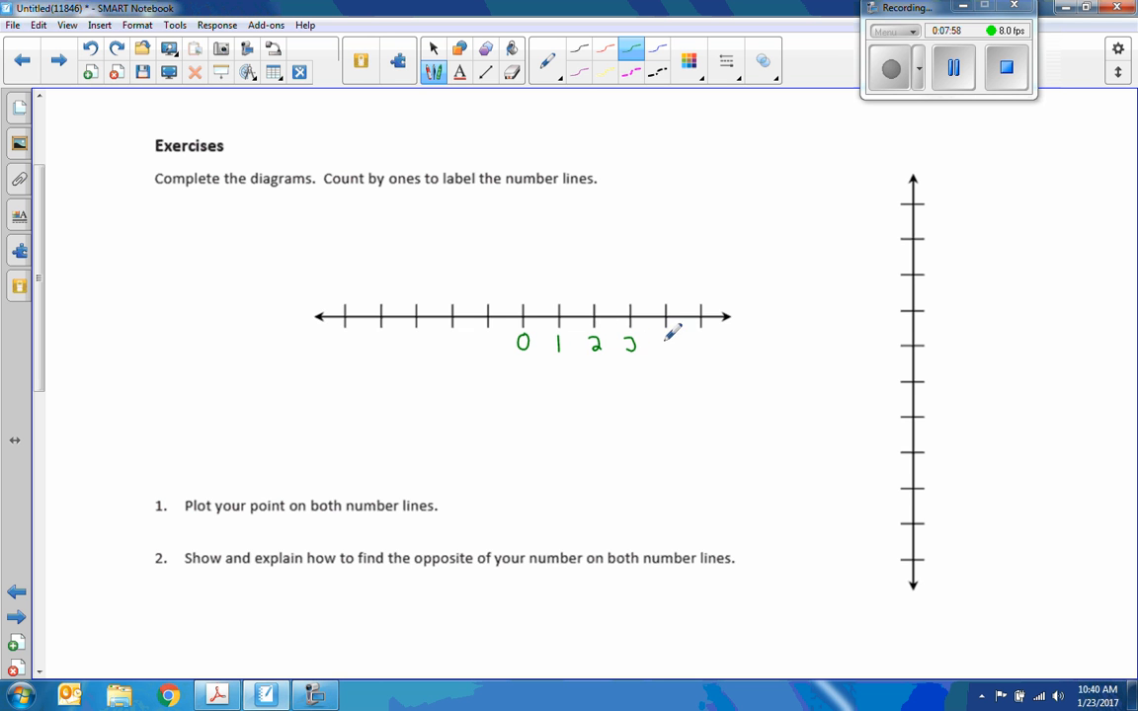
{"action": "left_click_drag", "start_coordinate": [657, 351], "coordinate": [671, 341]}
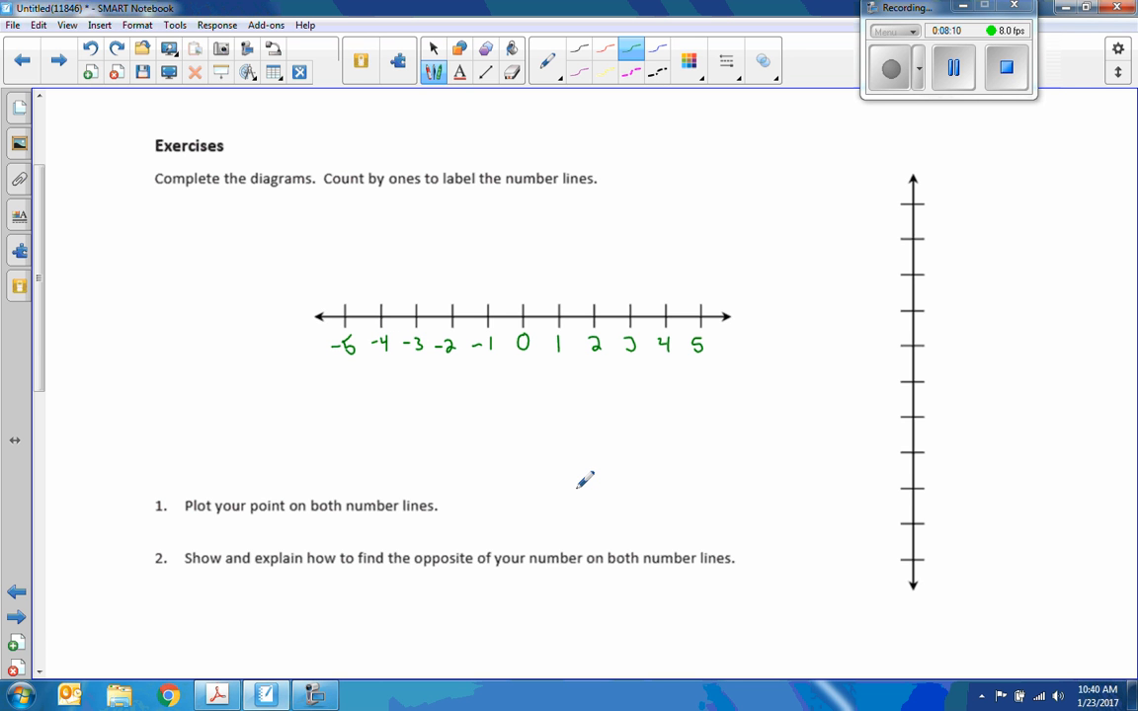
{"action": "mouse_move", "coordinate": [889, 367]}
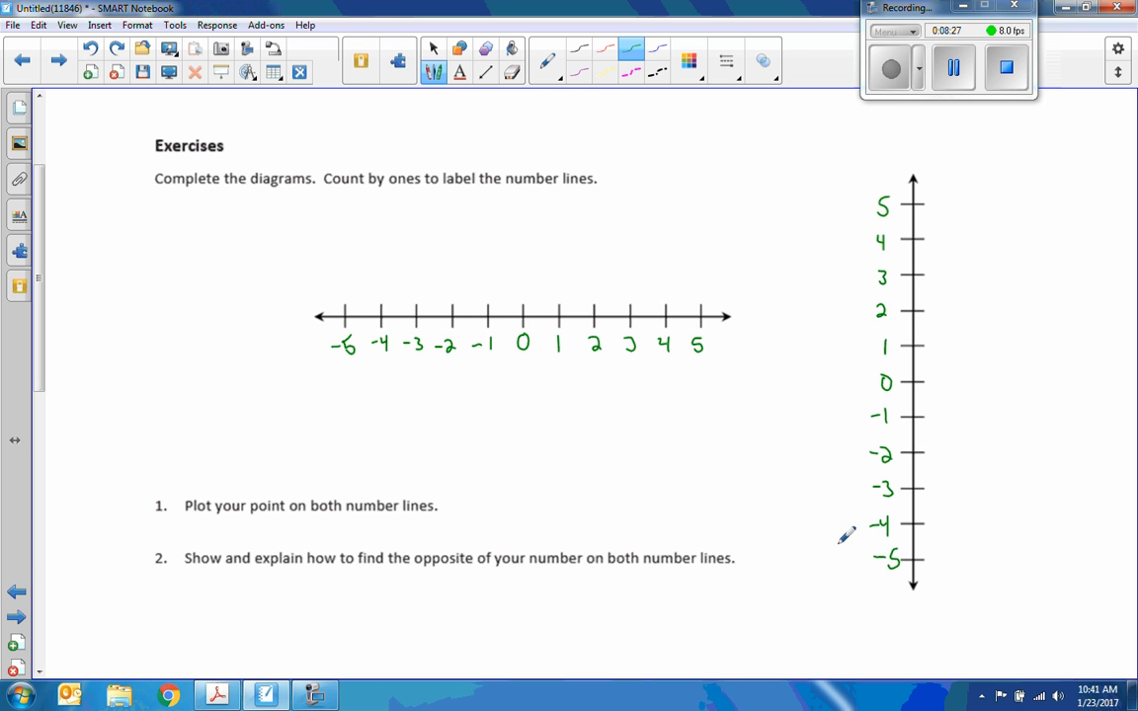
{"action": "mouse_move", "coordinate": [415, 484]}
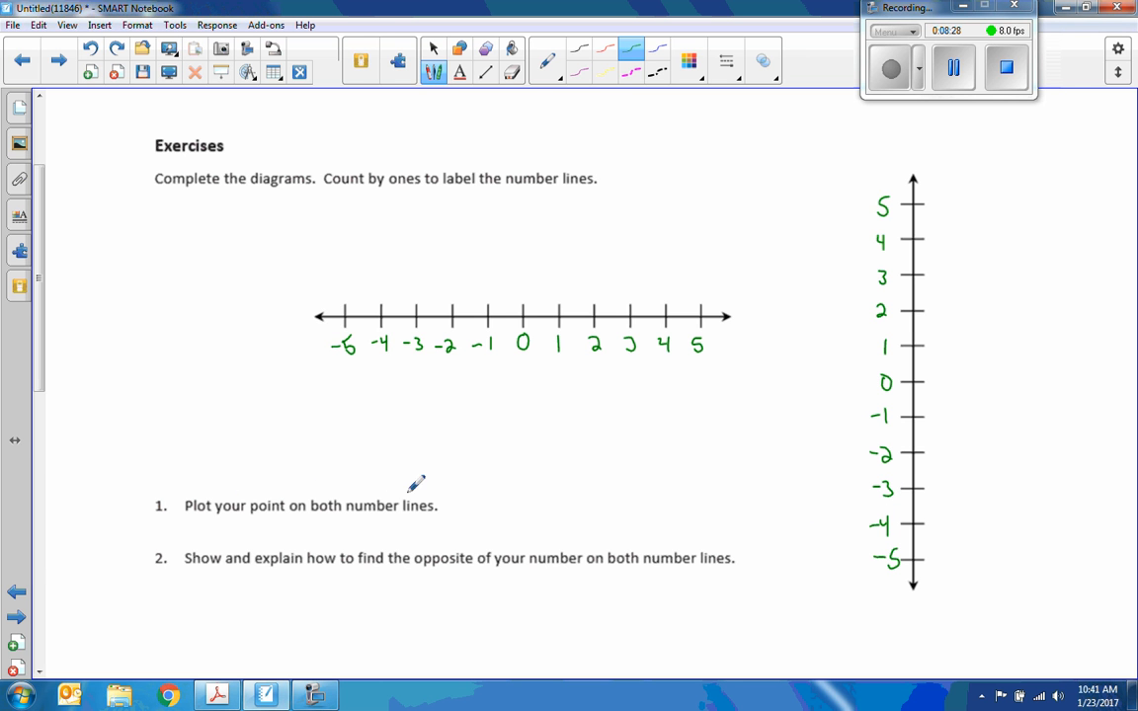
{"action": "mouse_move", "coordinate": [207, 548]}
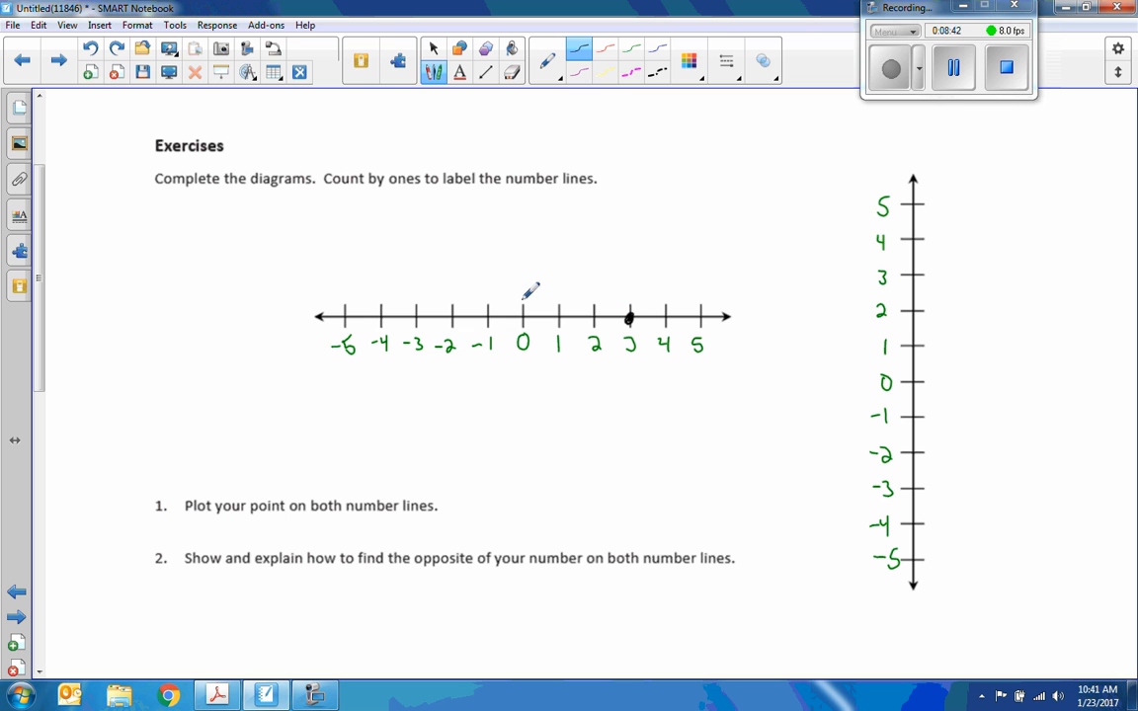
{"action": "mouse_move", "coordinate": [524, 293]}
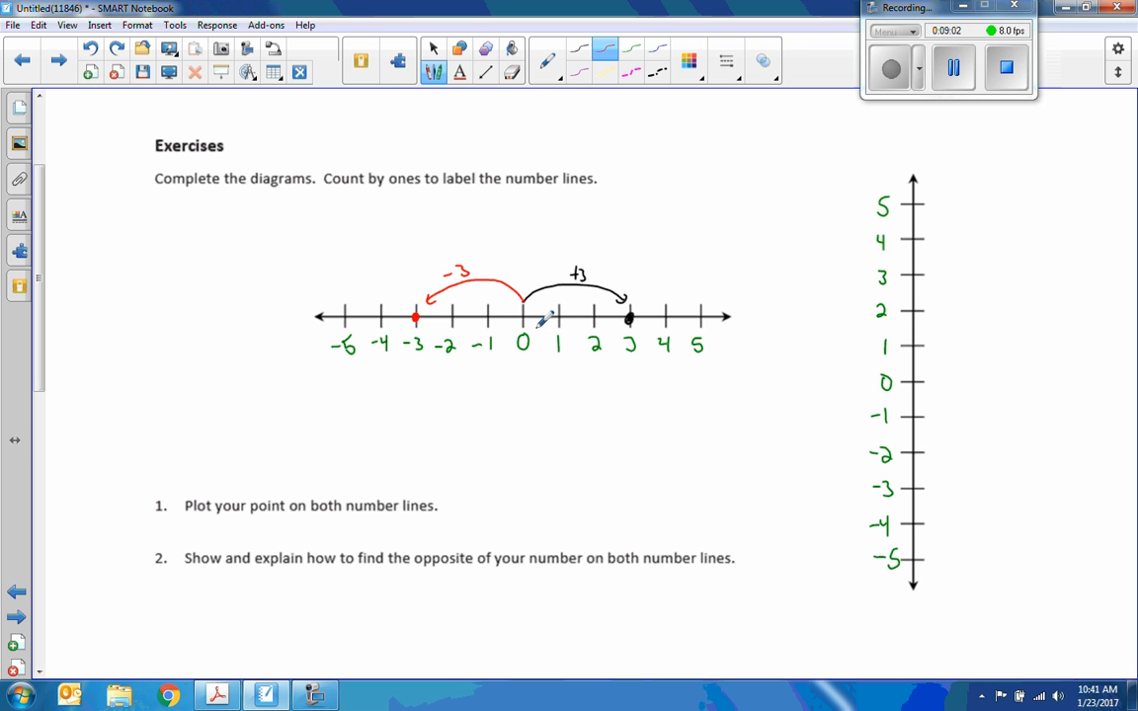
{"action": "mouse_move", "coordinate": [561, 518]}
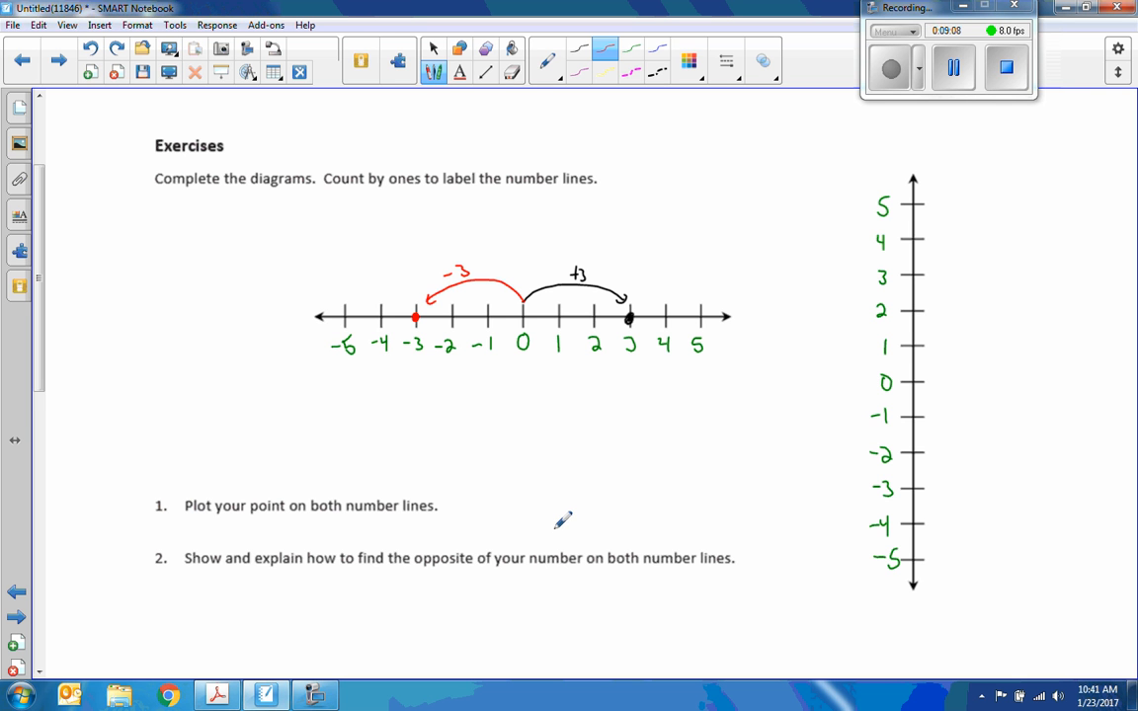
{"action": "mouse_move", "coordinate": [928, 509]}
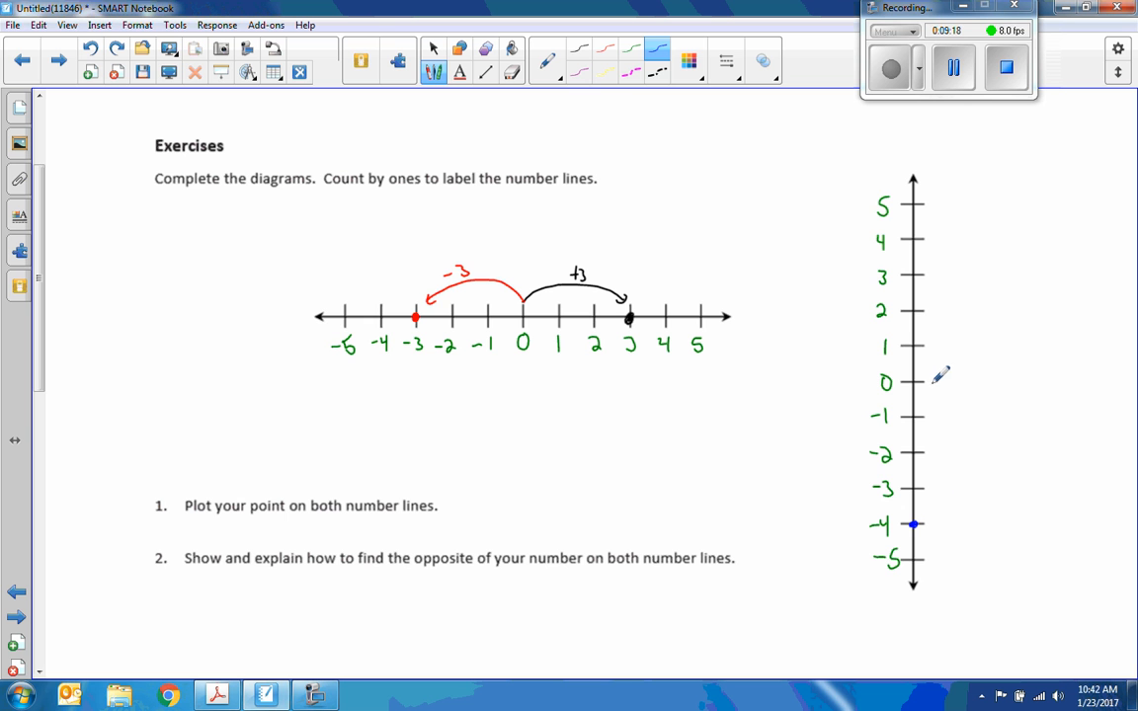
Draw a blue arc from 0 down to -4 and a green arc up to 4.
{"action": "left_click_drag", "start_coordinate": [938, 380], "coordinate": [934, 523]}
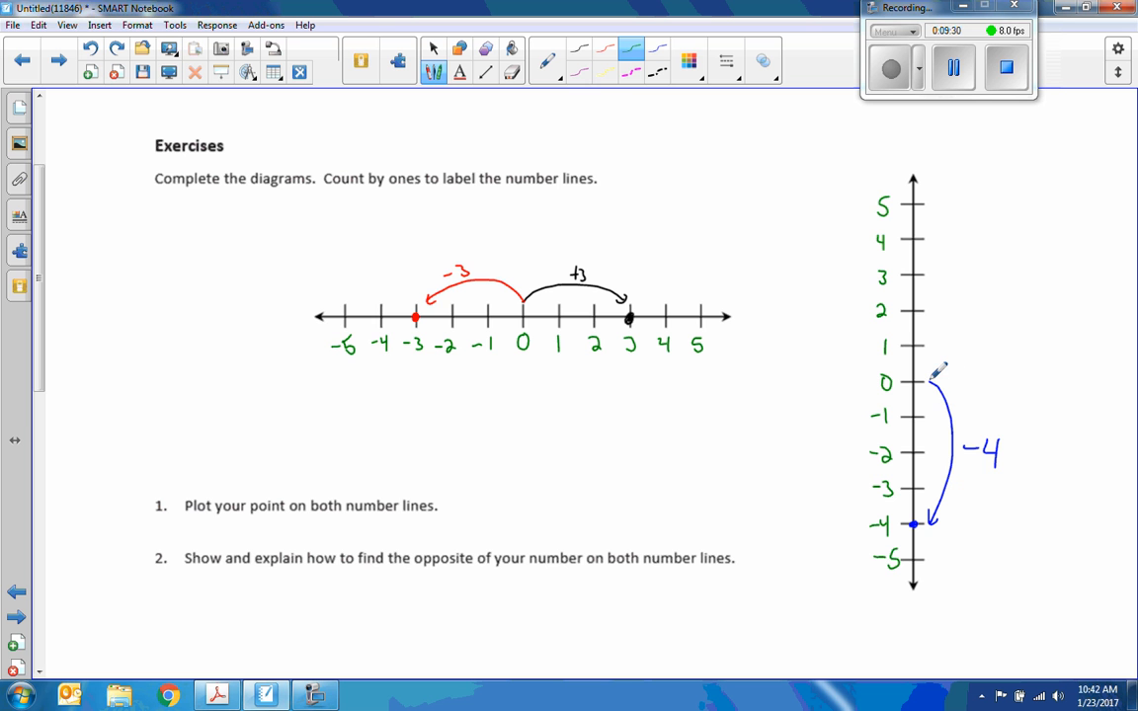
{"action": "left_click_drag", "start_coordinate": [933, 380], "coordinate": [953, 286]}
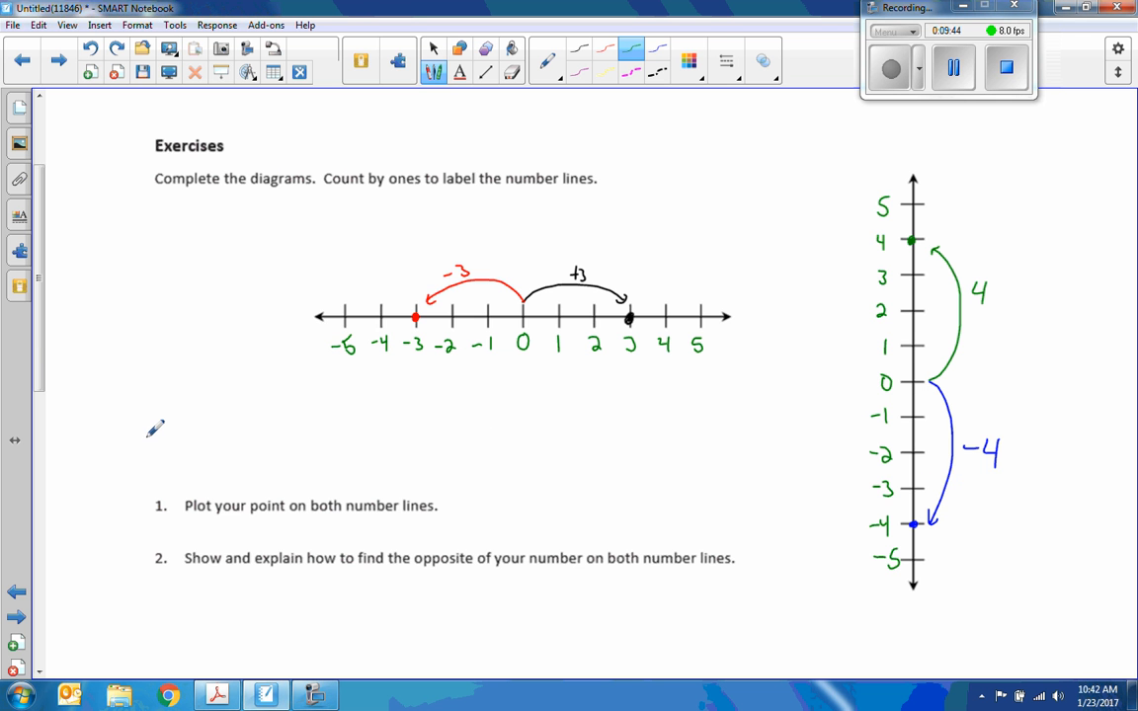
{"action": "scroll", "scroll_direction": "down", "scroll_amount": 3}
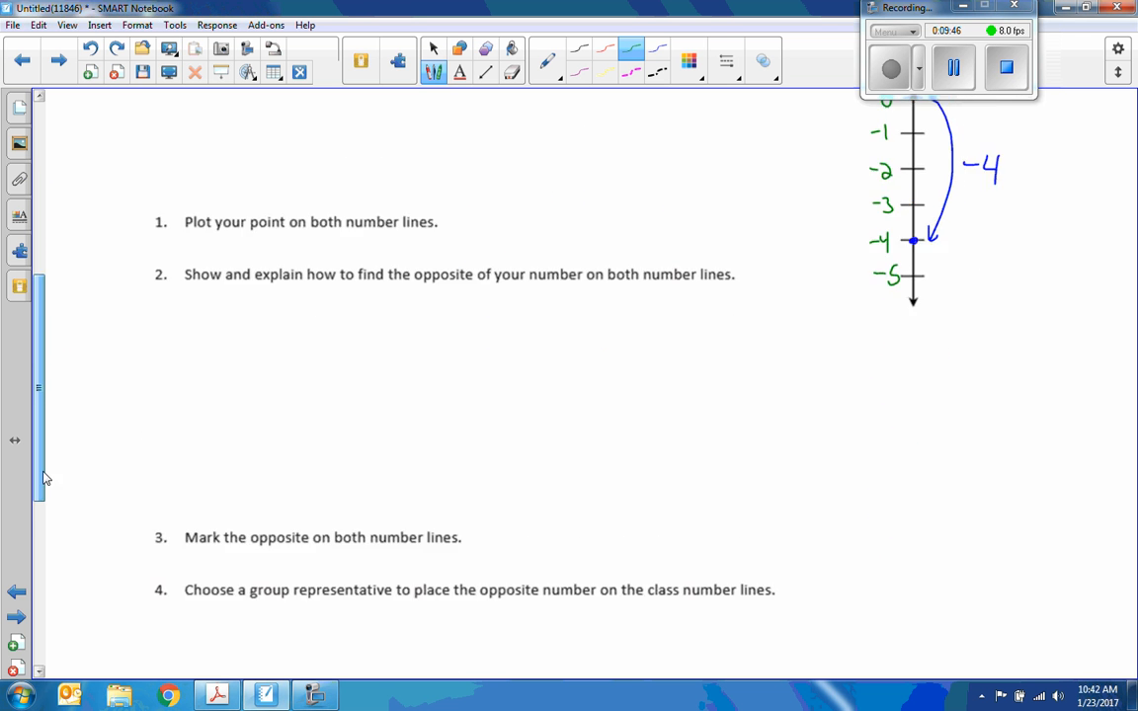
{"action": "scroll", "scroll_direction": "down", "scroll_amount": 3}
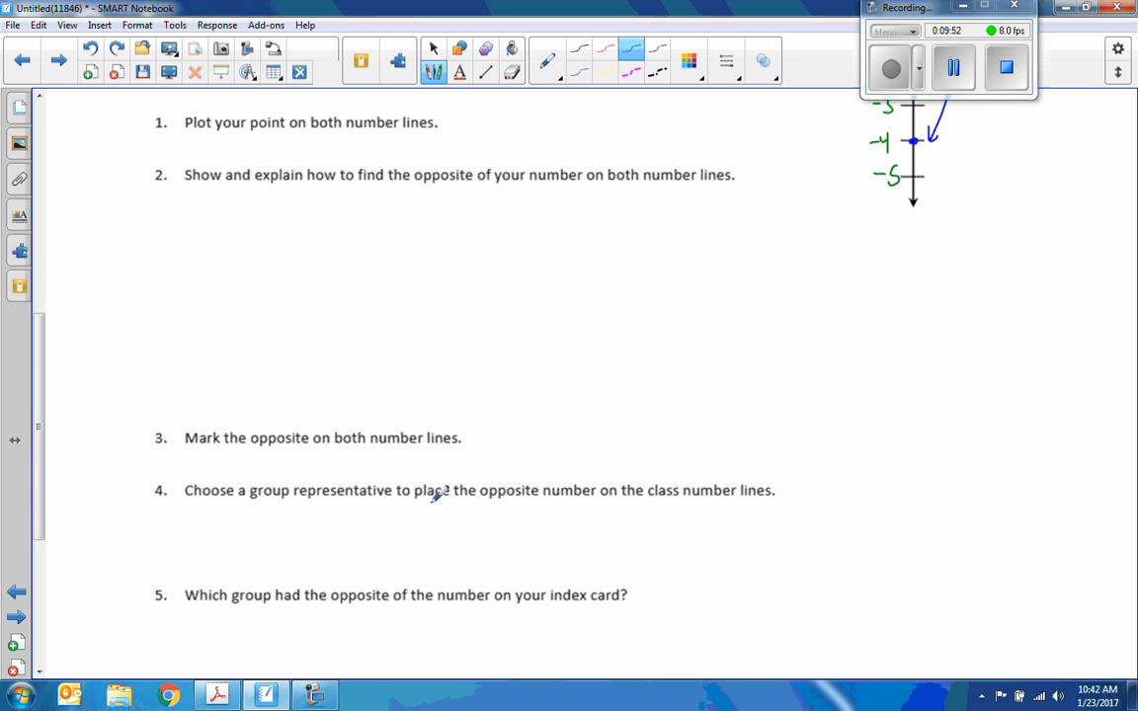
{"action": "mouse_move", "coordinate": [642, 494]}
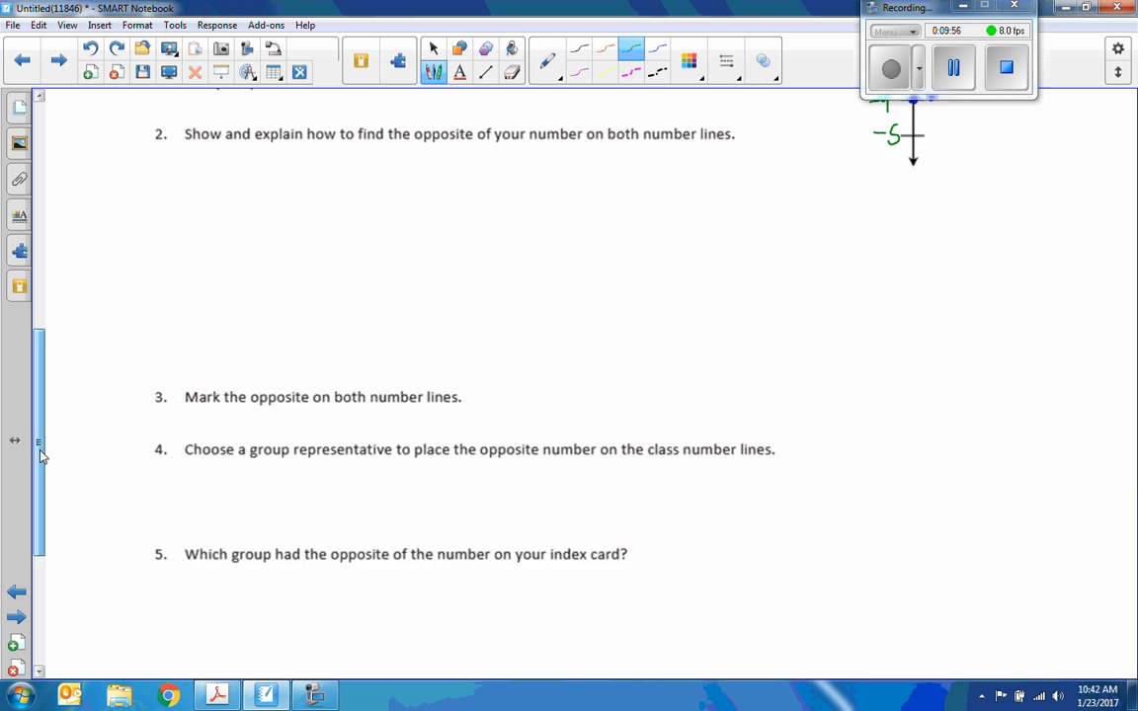
{"action": "scroll", "scroll_direction": "down", "scroll_amount": 3}
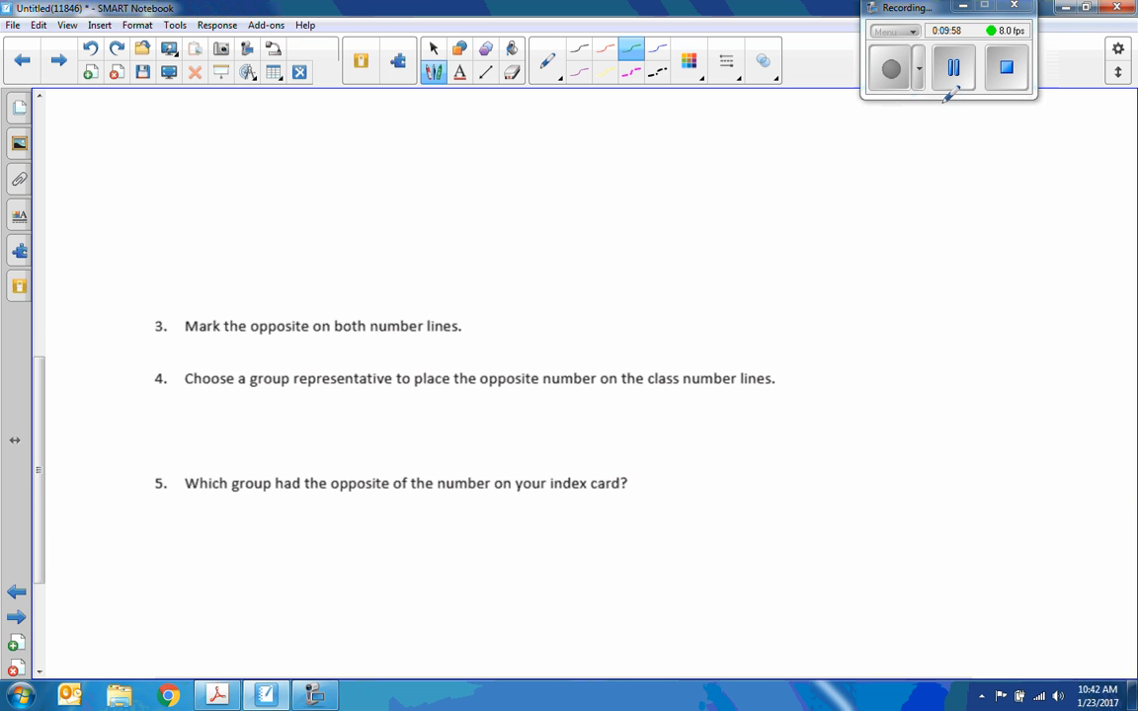
{"action": "scroll", "scroll_direction": "down", "scroll_amount": 3}
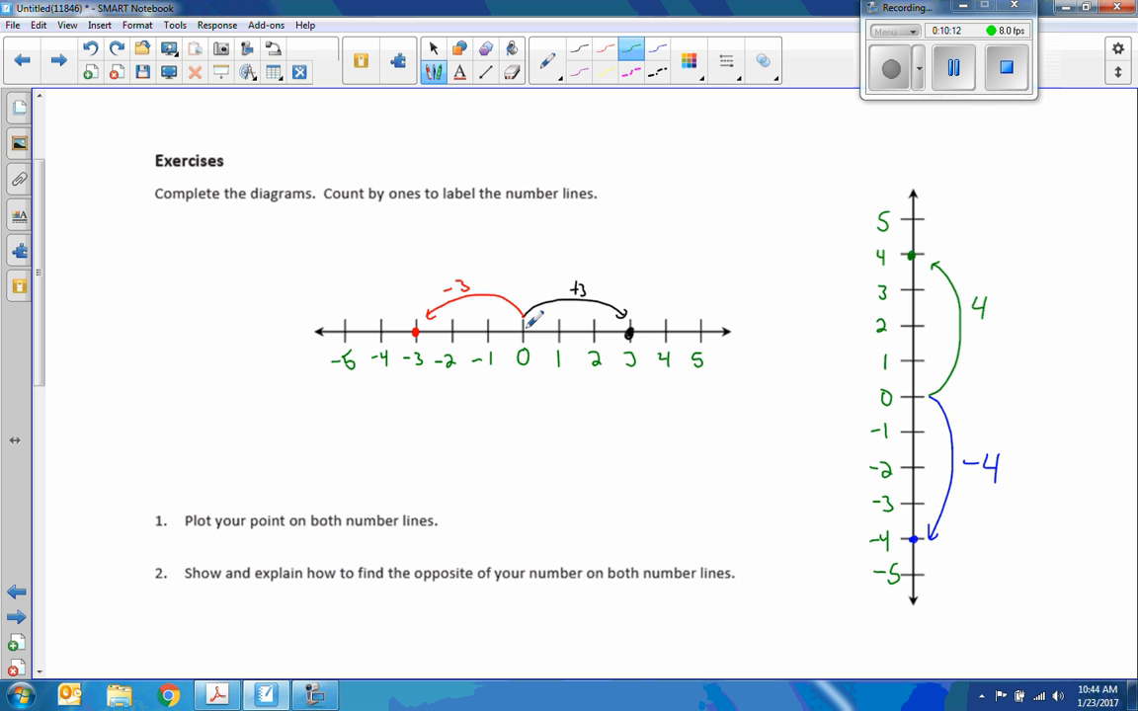
Scroll down through the lesson to the Problem Set's number-line questions.
{"action": "scroll", "scroll_direction": "down", "scroll_amount": 3}
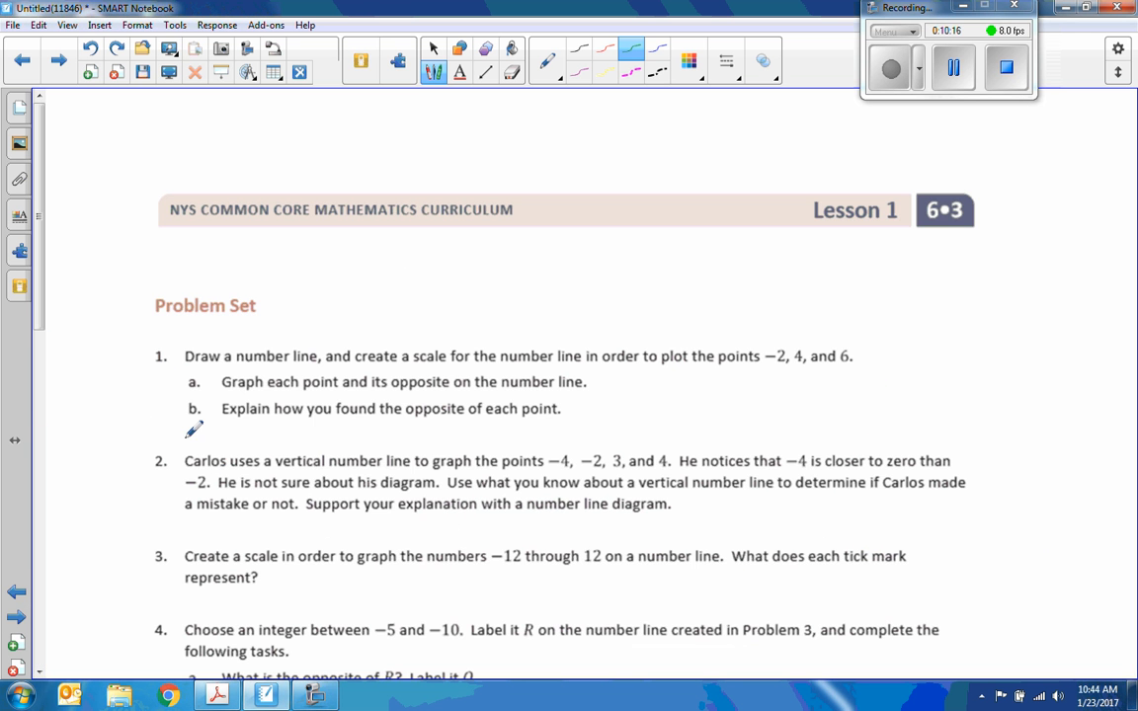
{"action": "scroll", "scroll_direction": "down", "scroll_amount": 3}
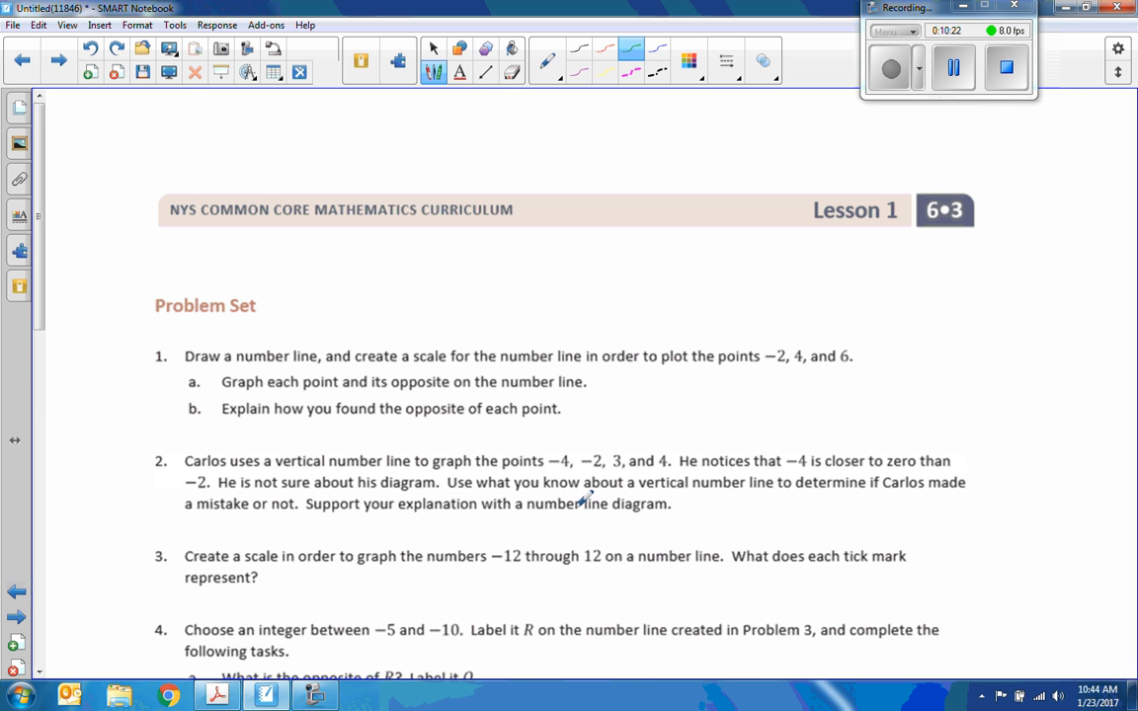
{"action": "mouse_move", "coordinate": [835, 225]}
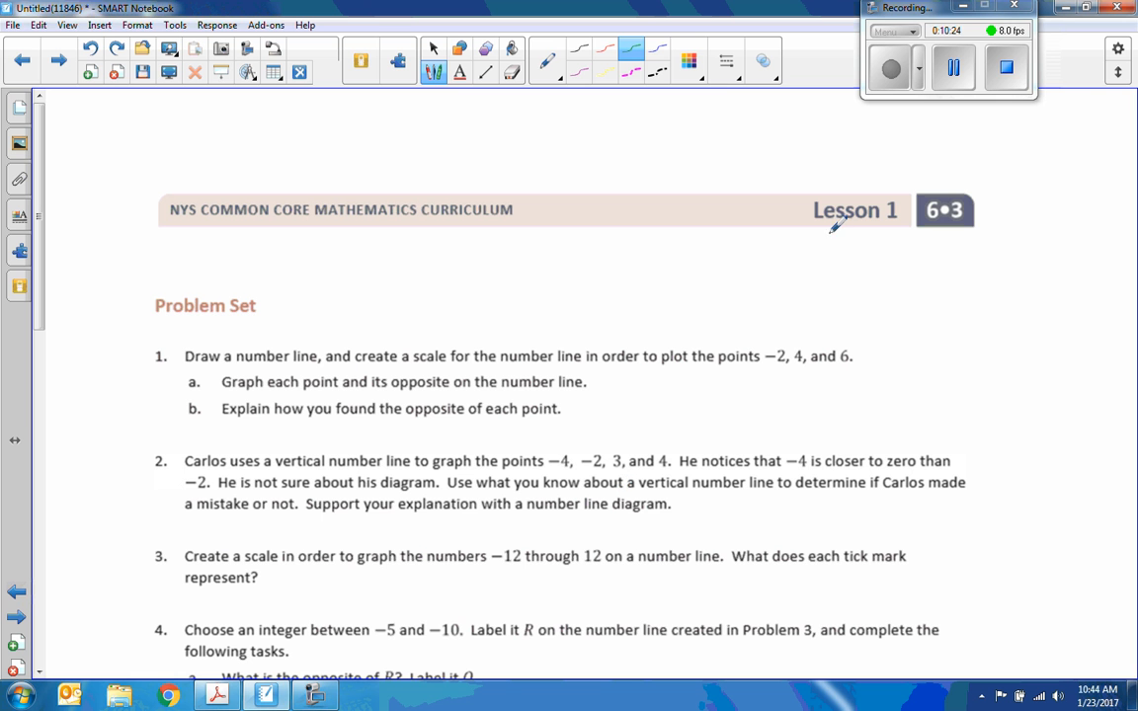